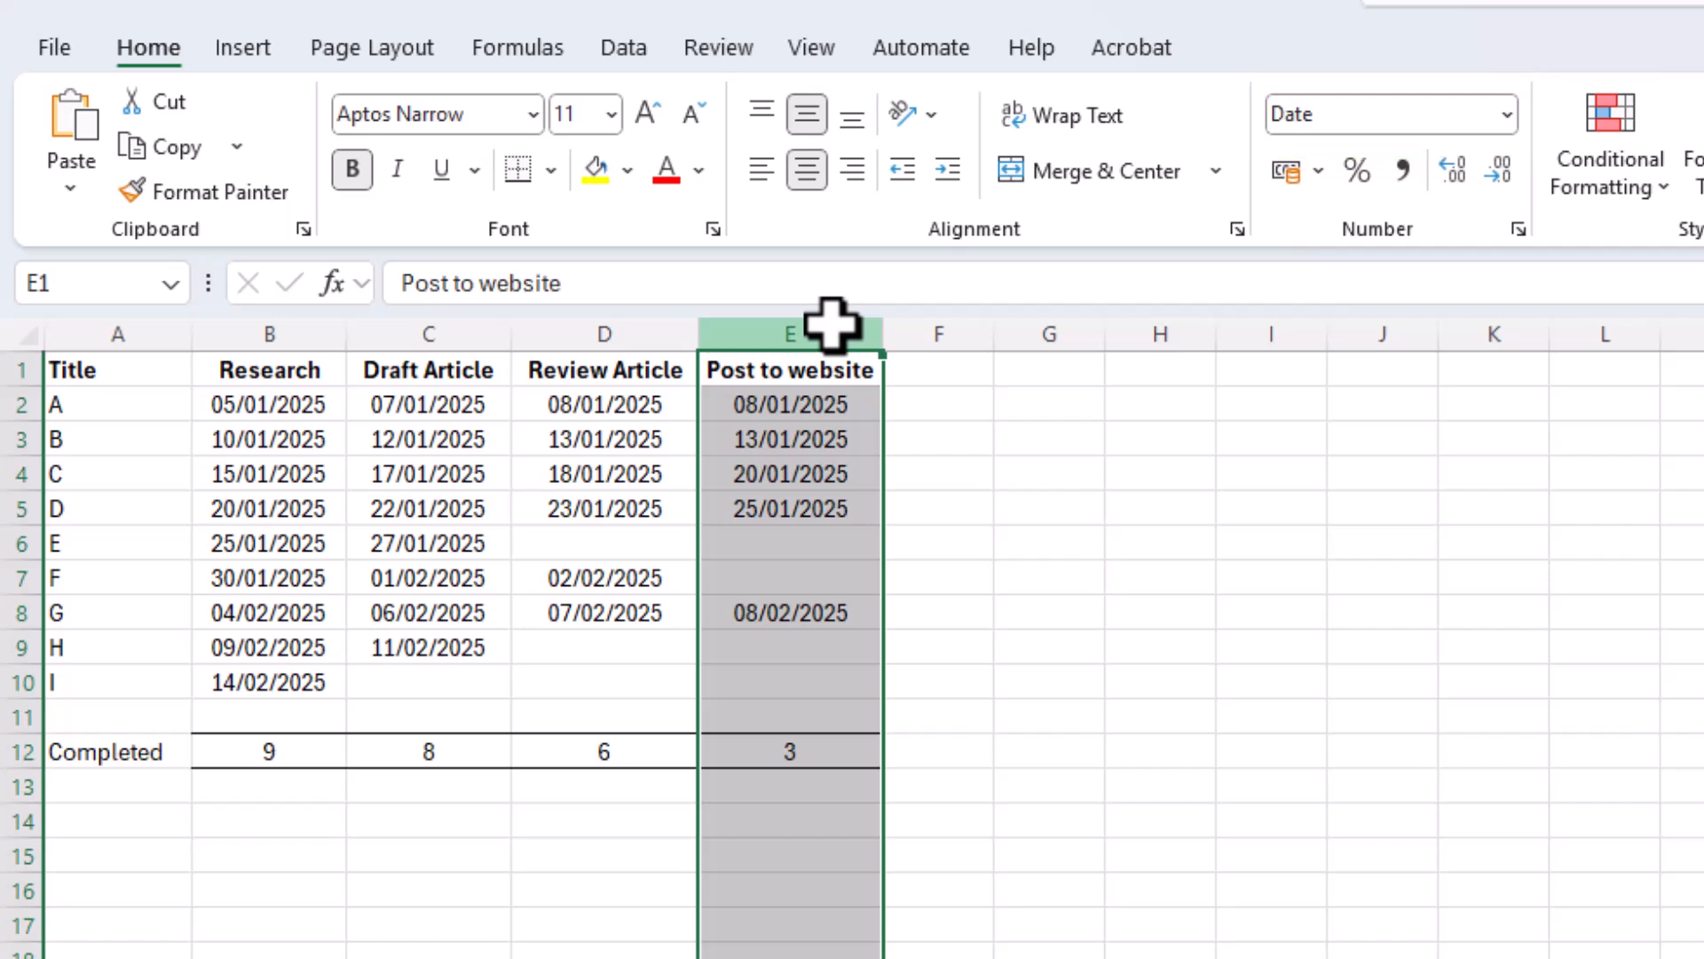
mouse_move(882, 331)
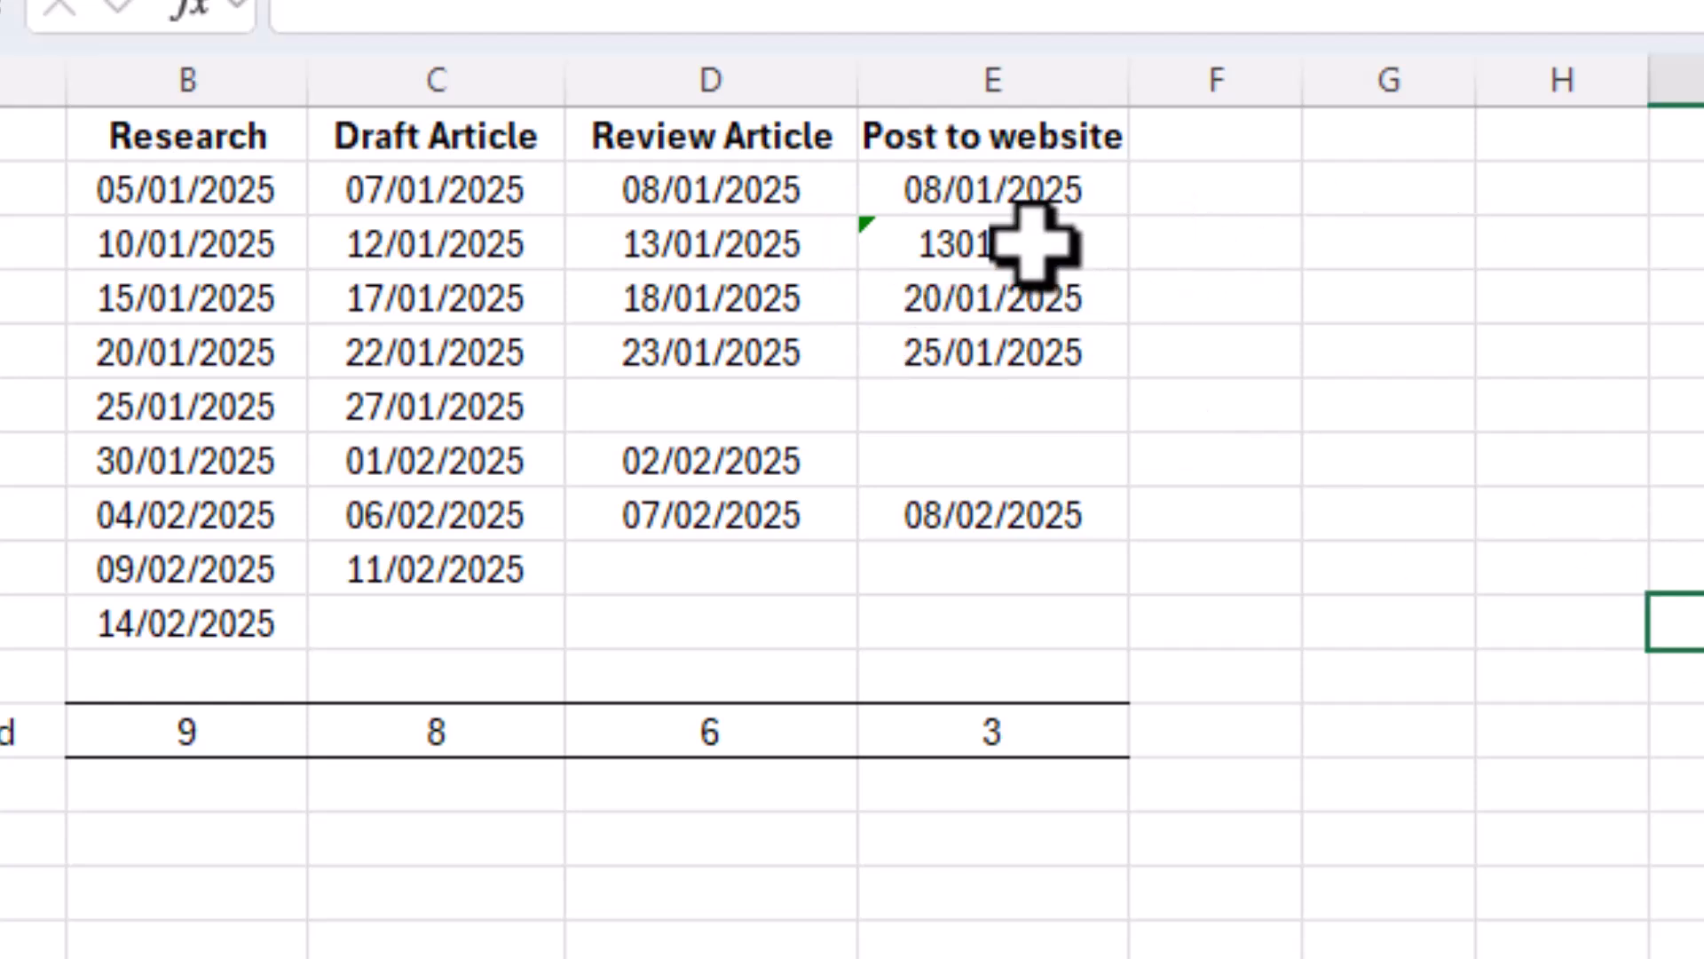
Enter the test value 13012025 in E3 before reverting it.
type("13012025")
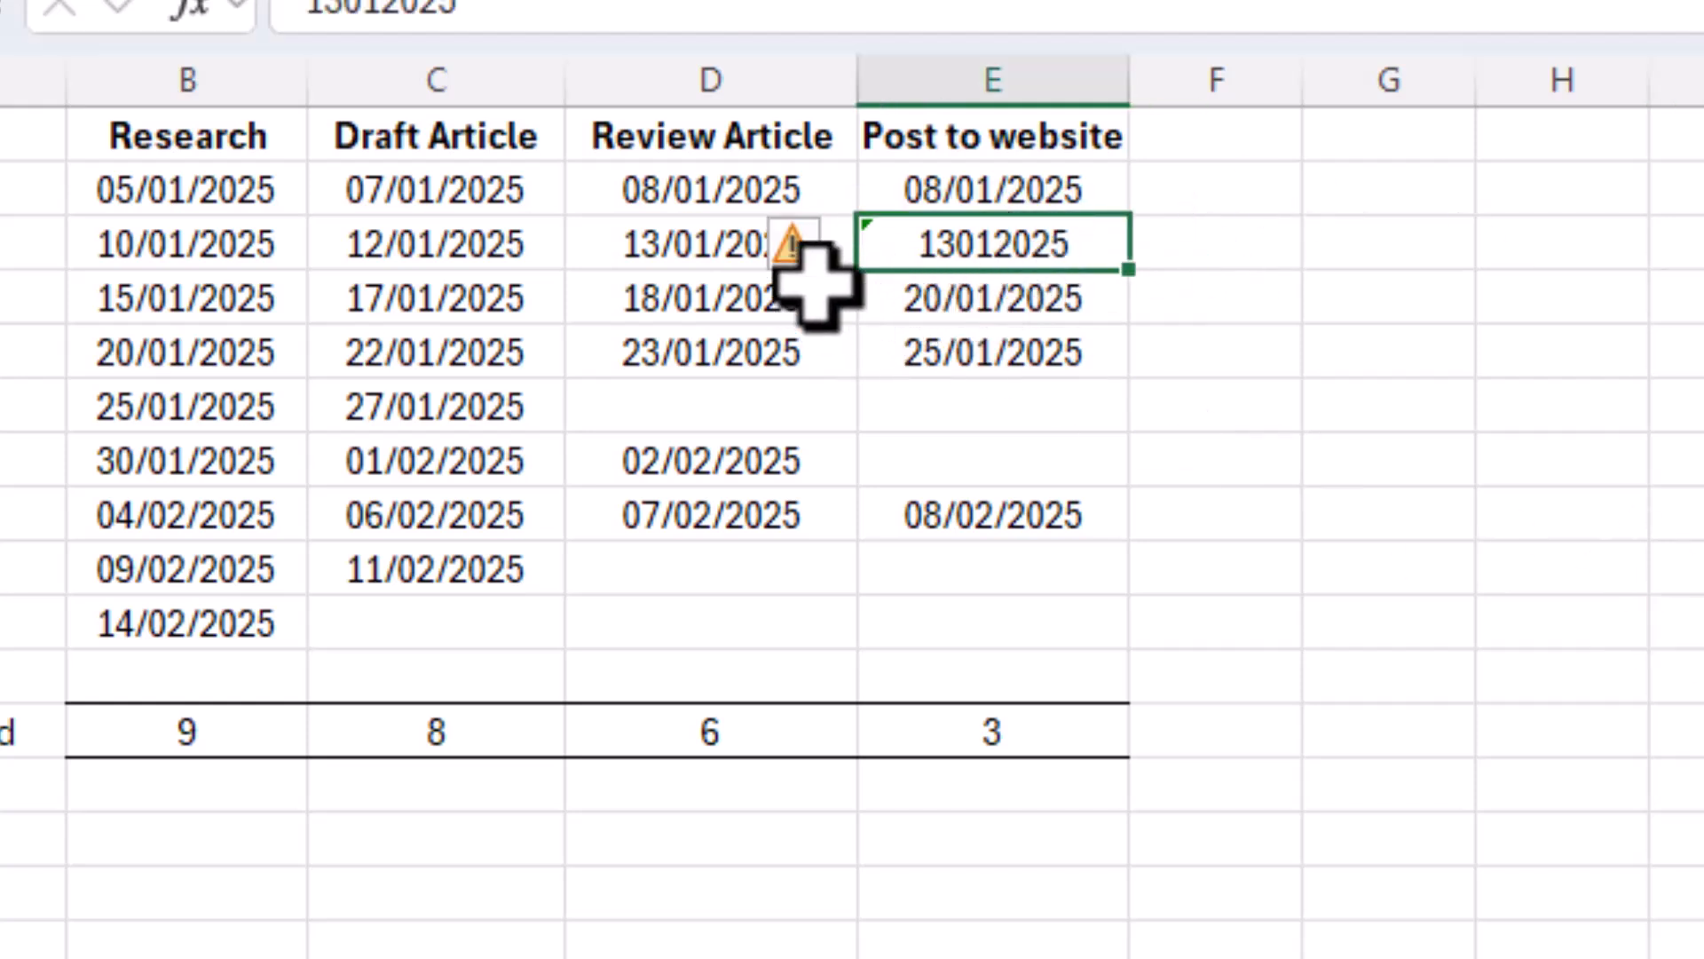
left_click(791, 243)
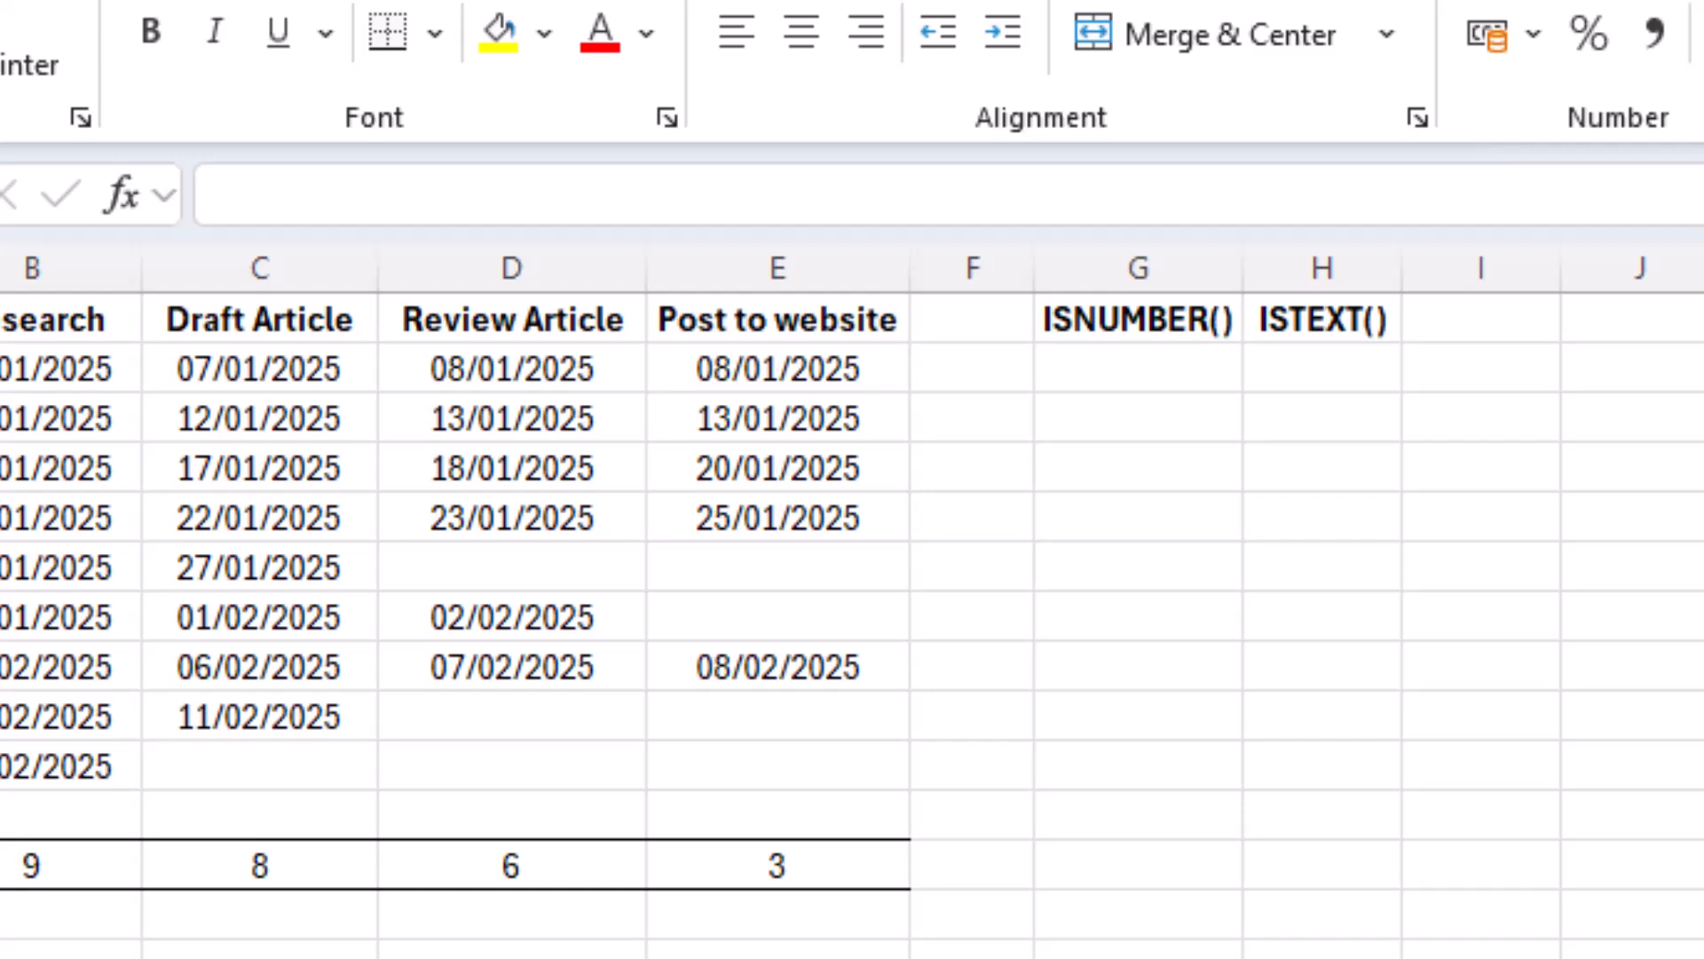
left_click(1134, 318)
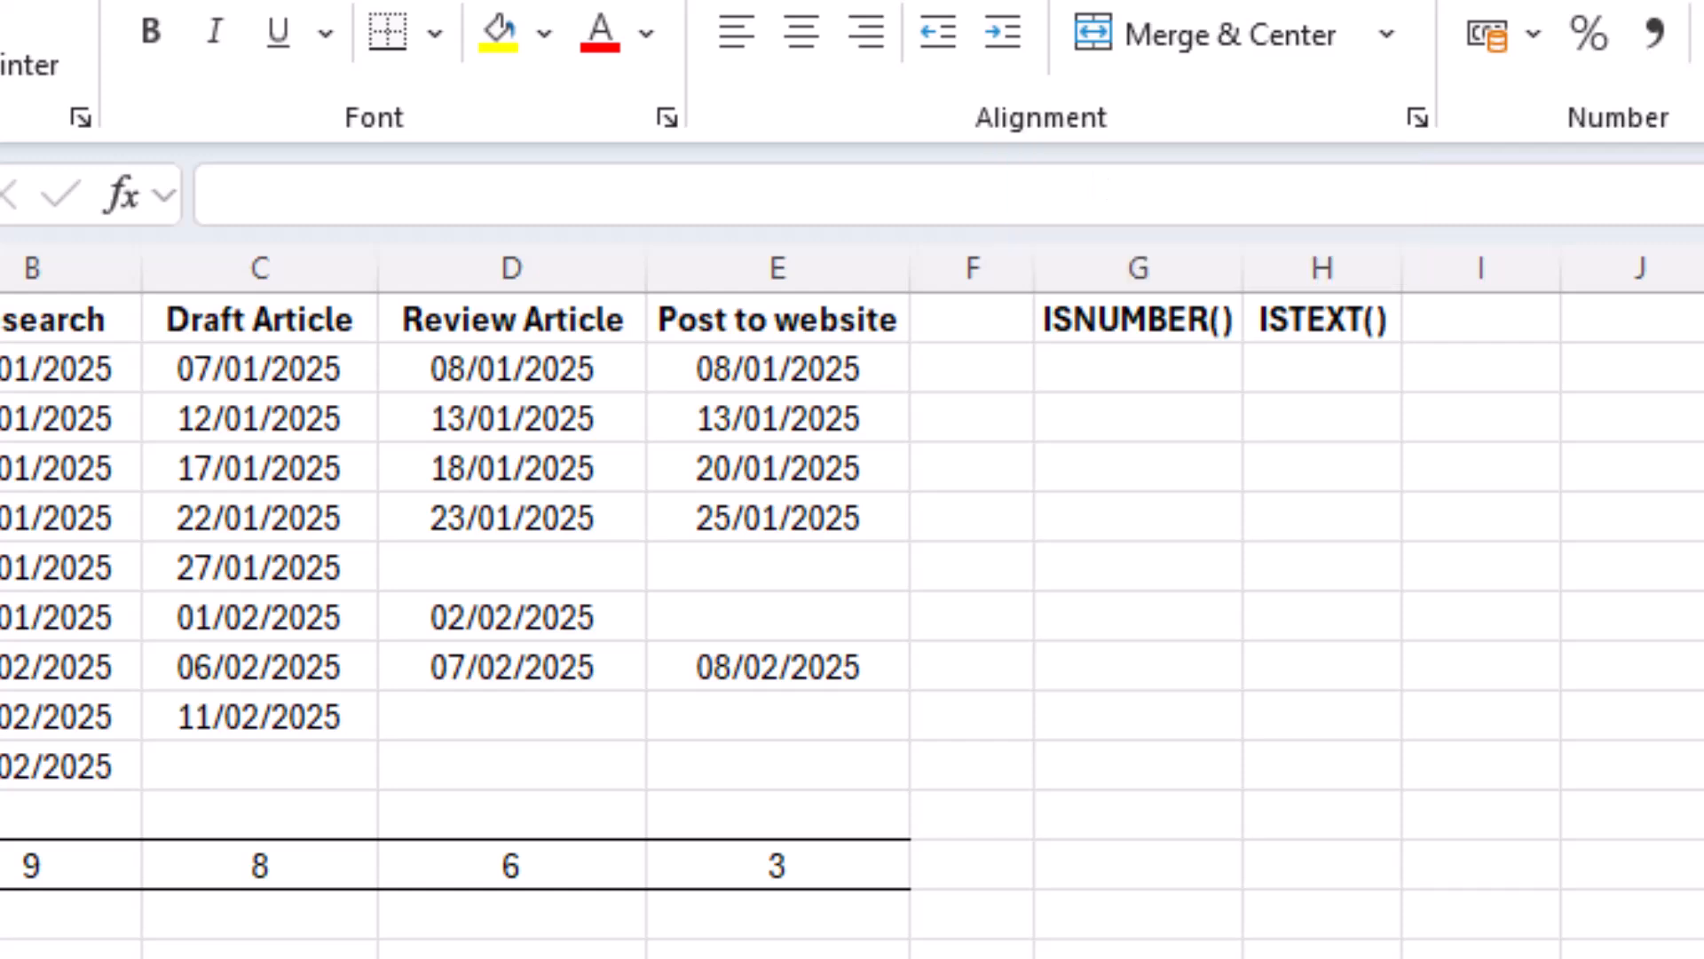
left_click(1136, 364)
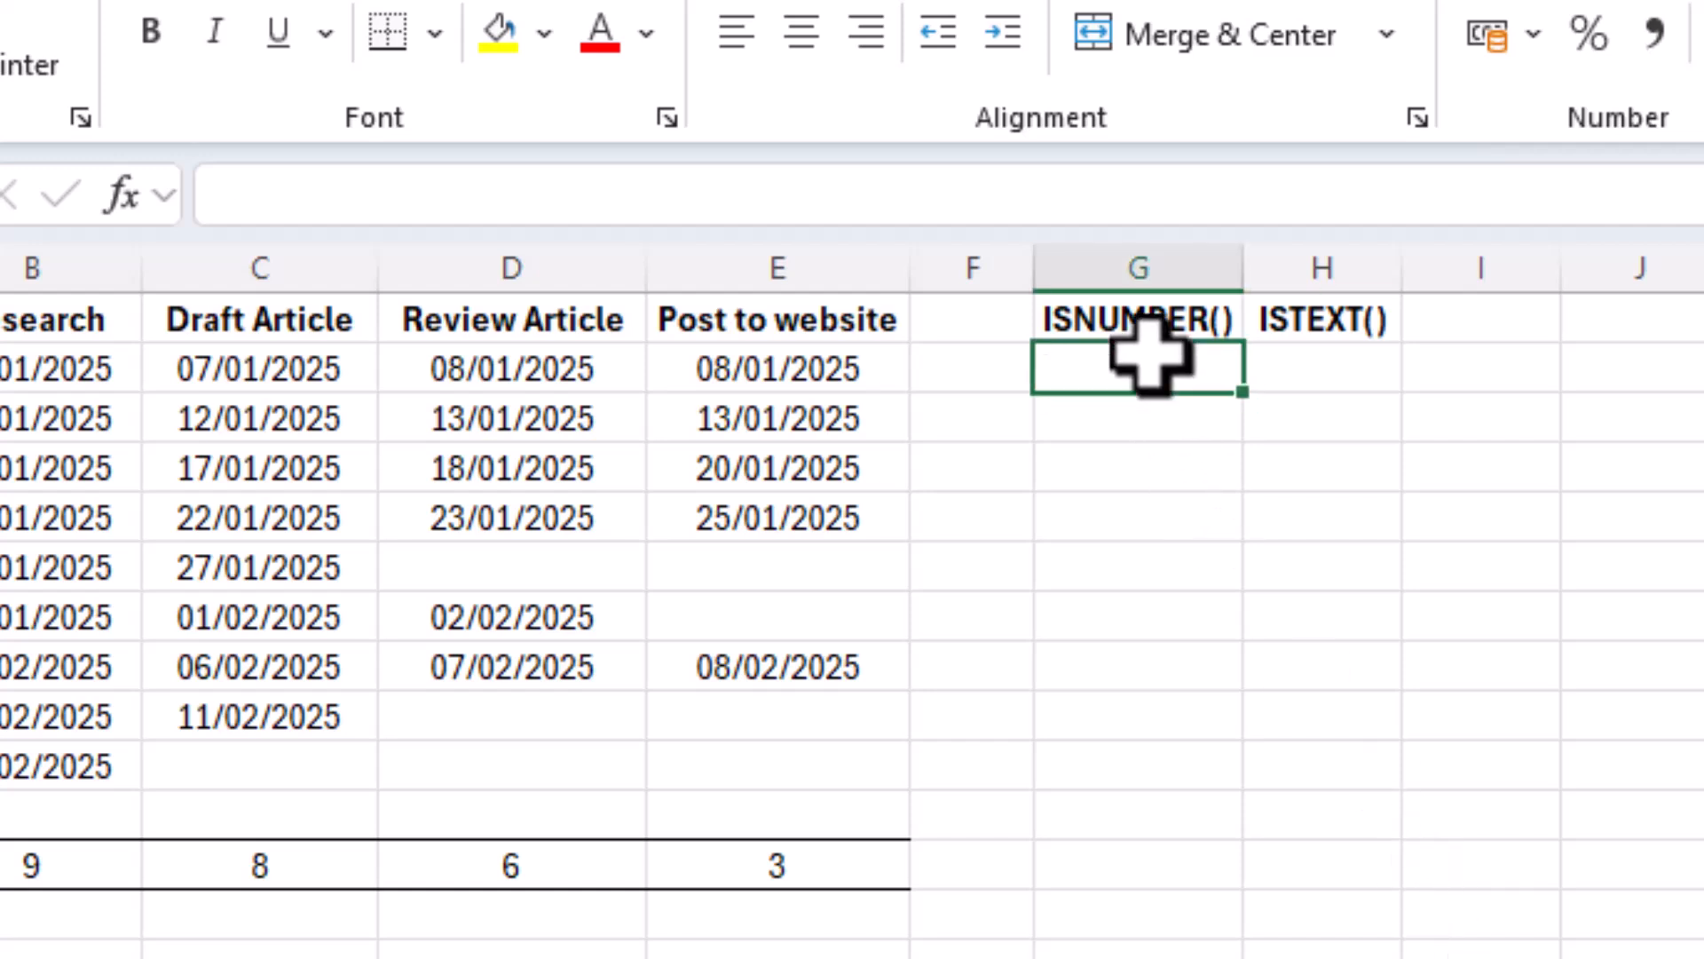
Enter =ISNUMBER(E2) in G2 to check the first Post to website date.
type("=ISNUMBER")
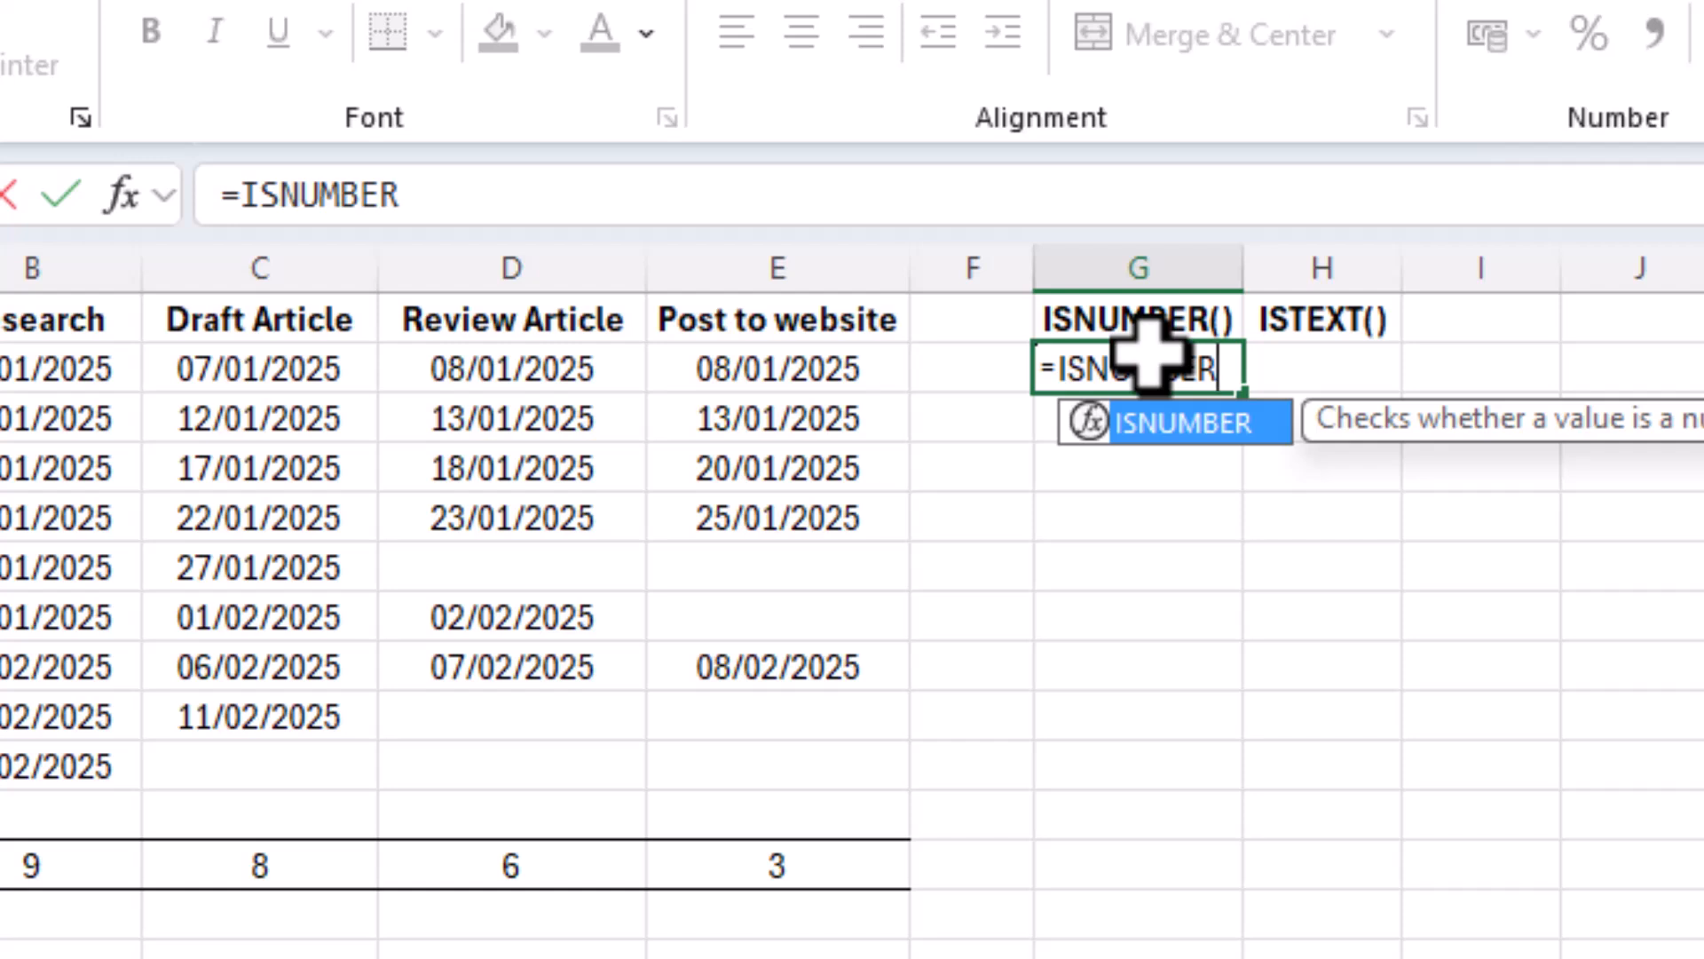
type("(E\"")
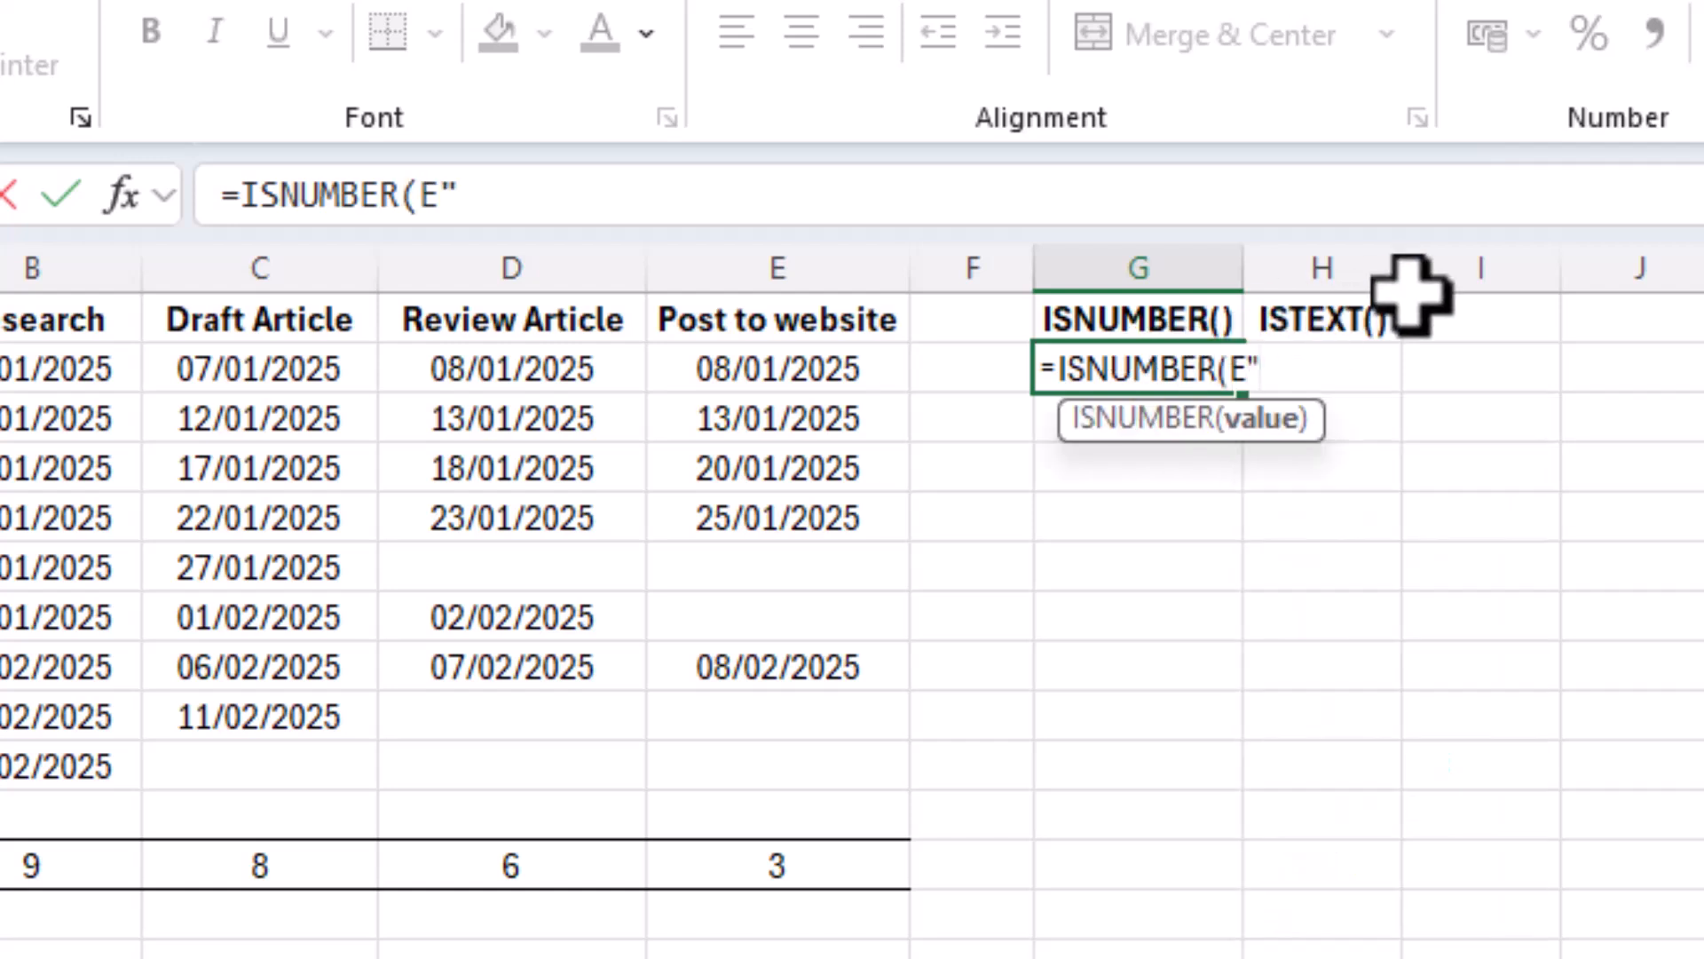
left_click(776, 368)
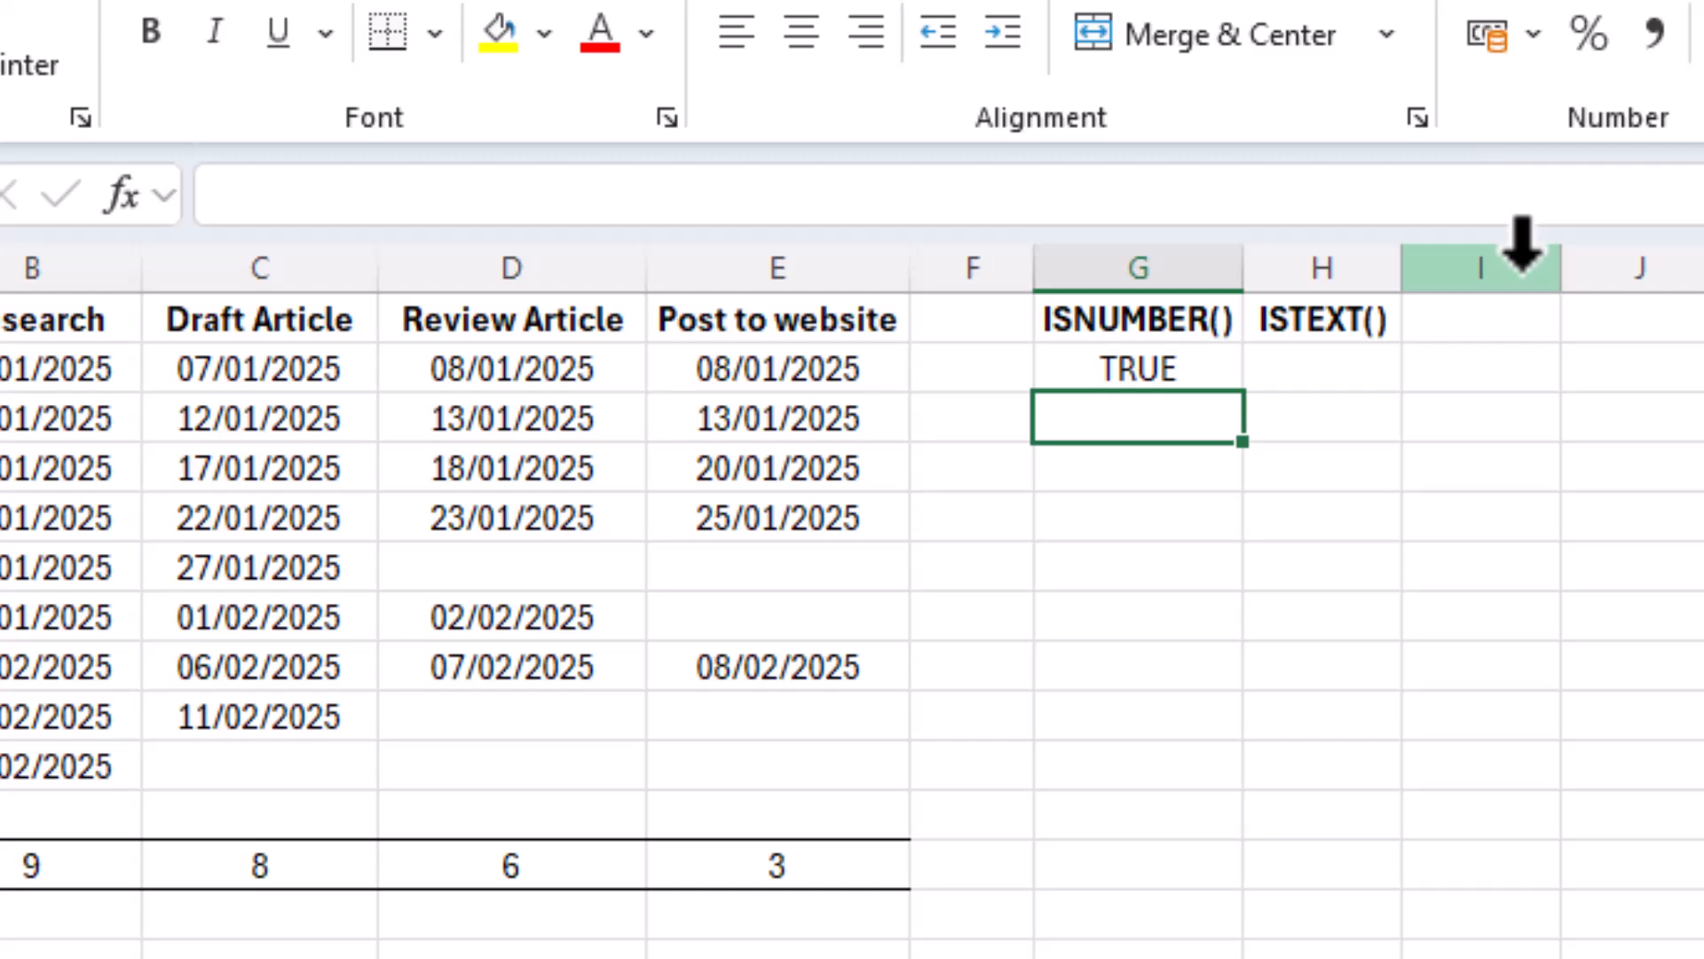
mouse_move(1521, 533)
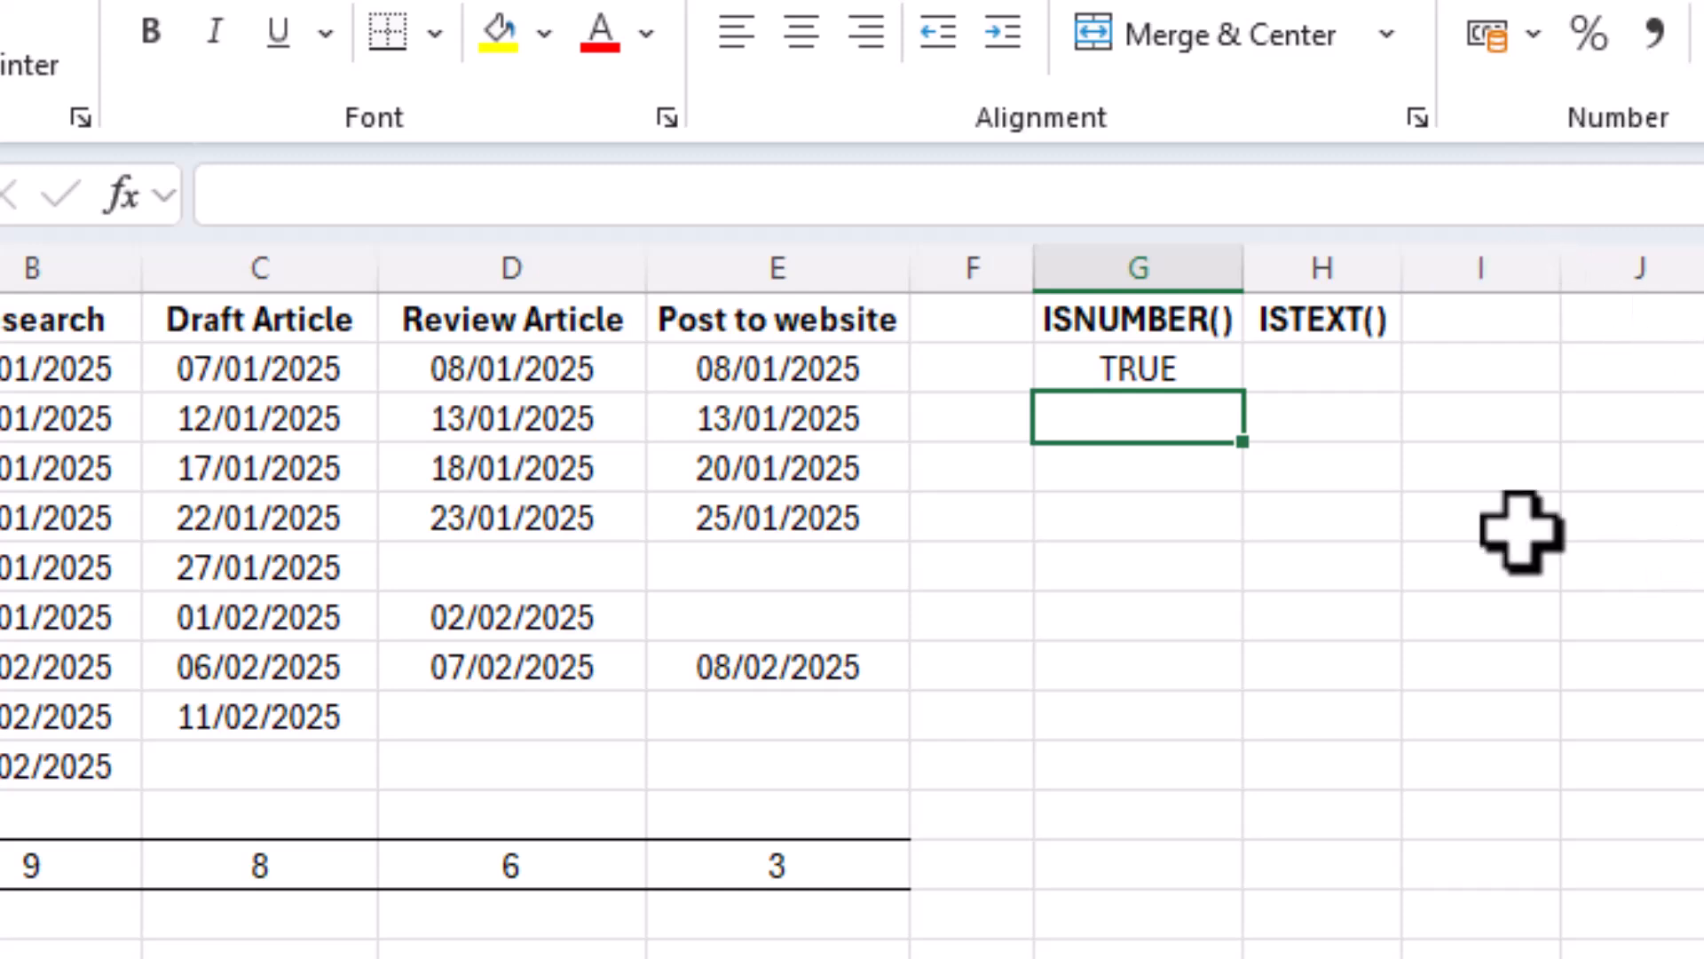
Fill the ISNUMBER check down to G10 and inspect item D's formula in G5.
left_click(1136, 369)
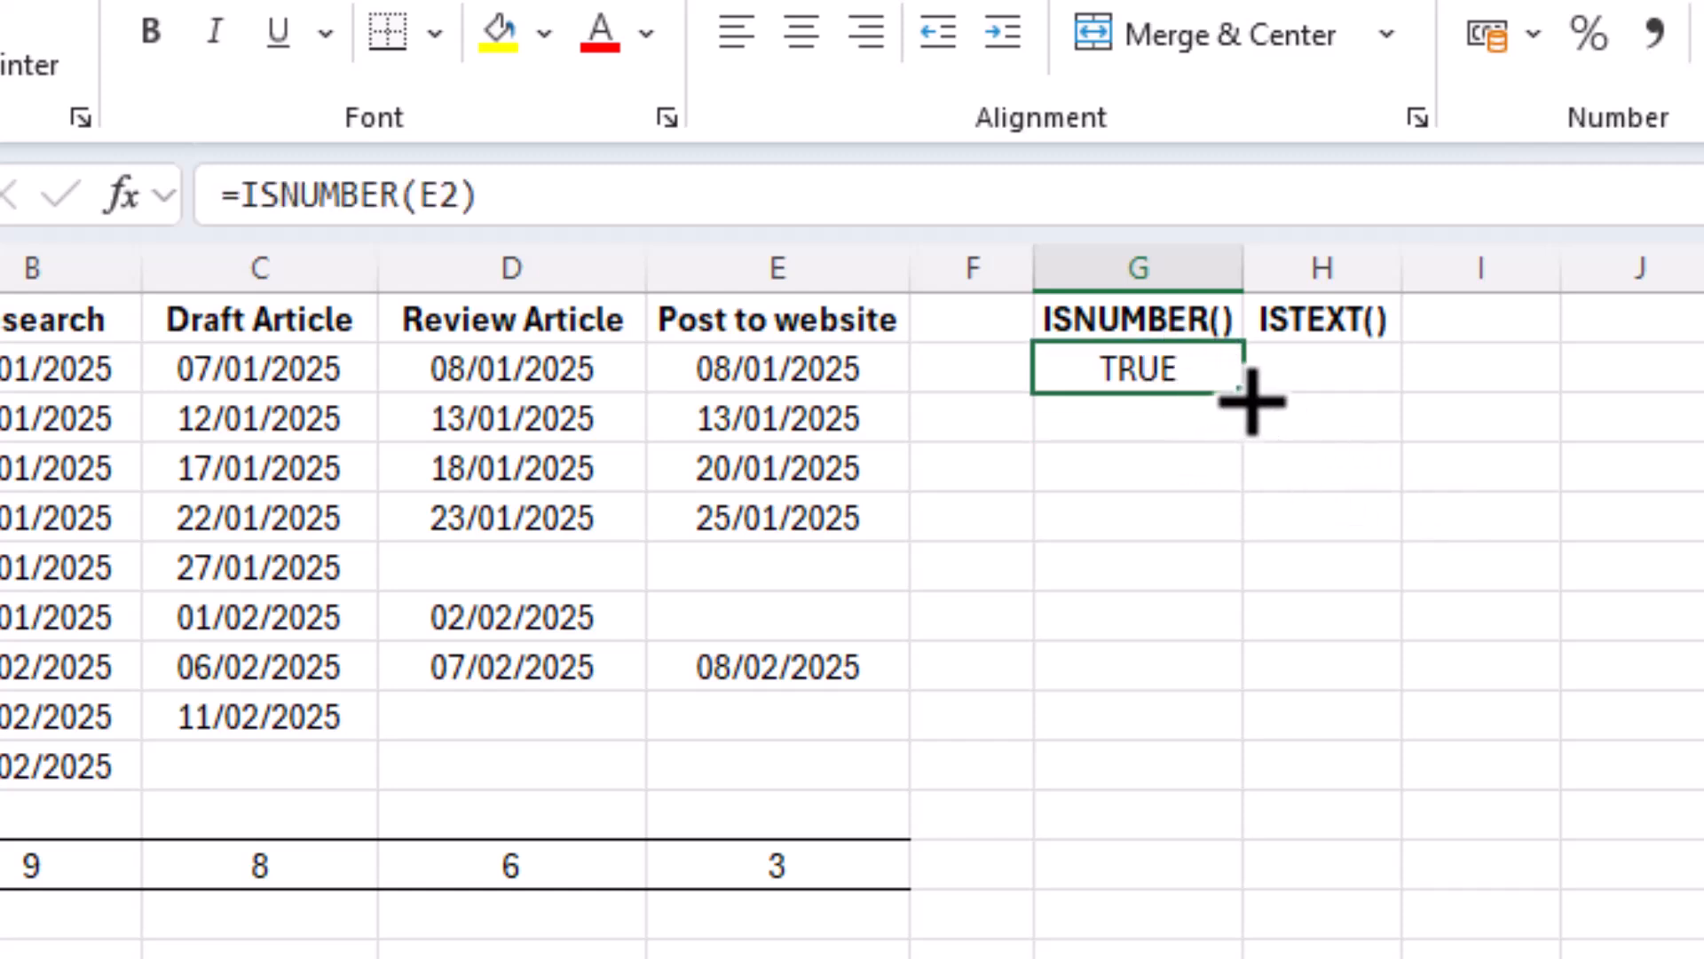
left_click_drag(1250, 414, 1229, 788)
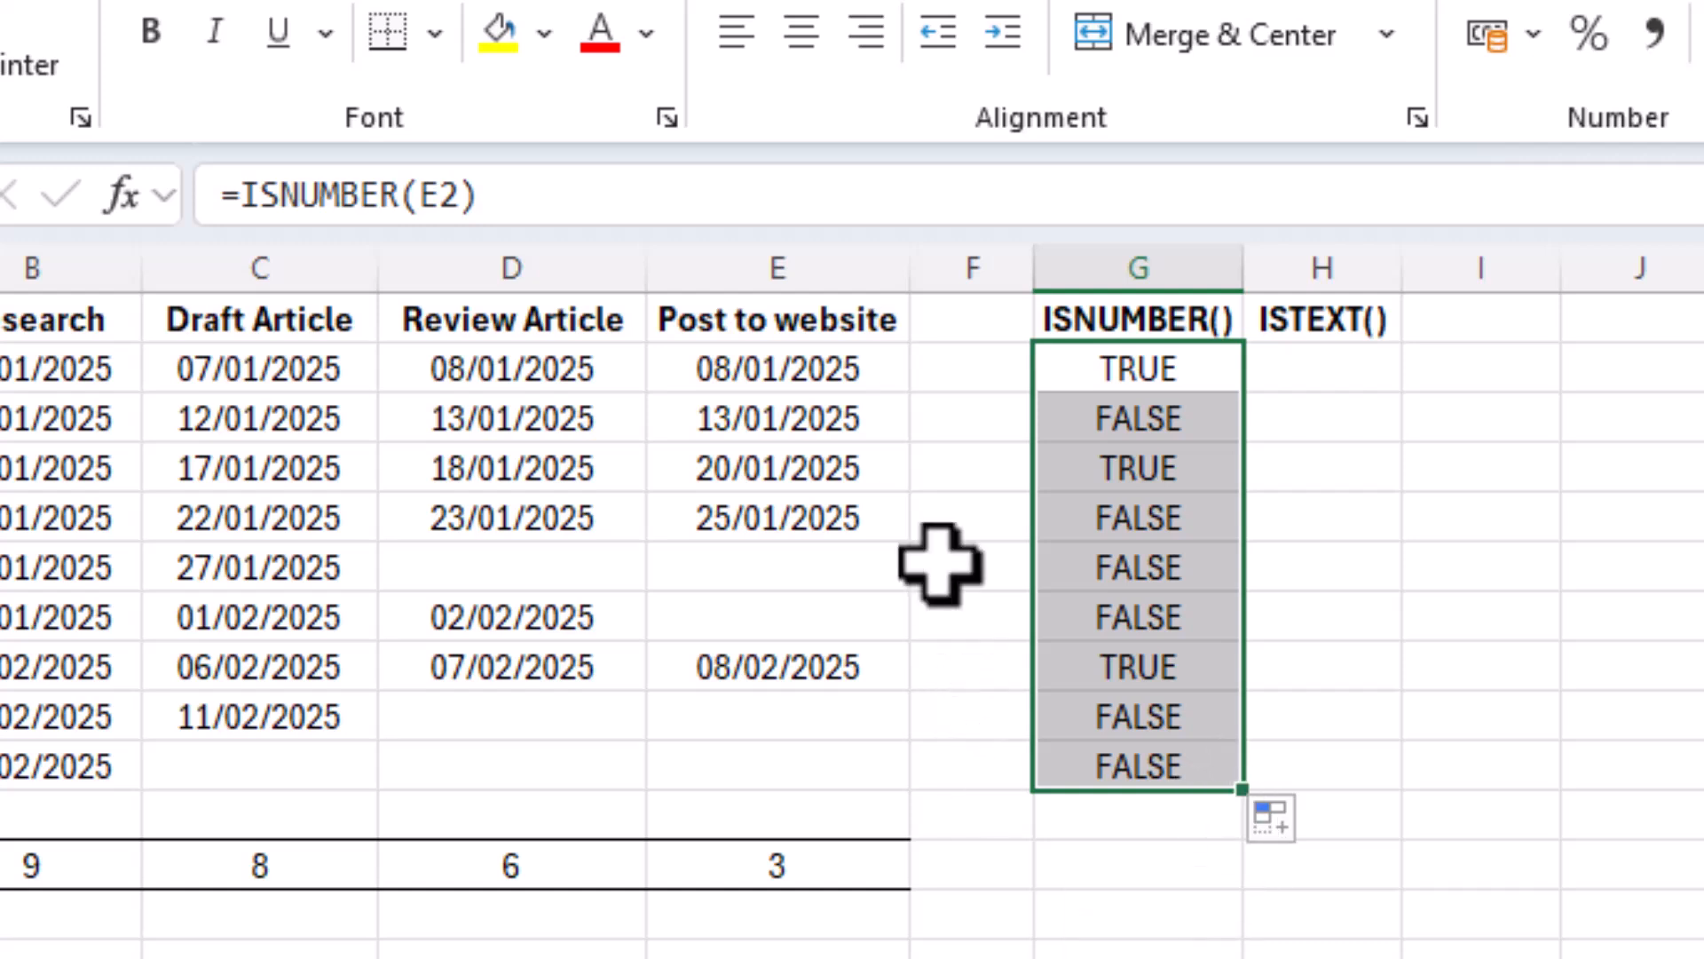
mouse_move(845, 715)
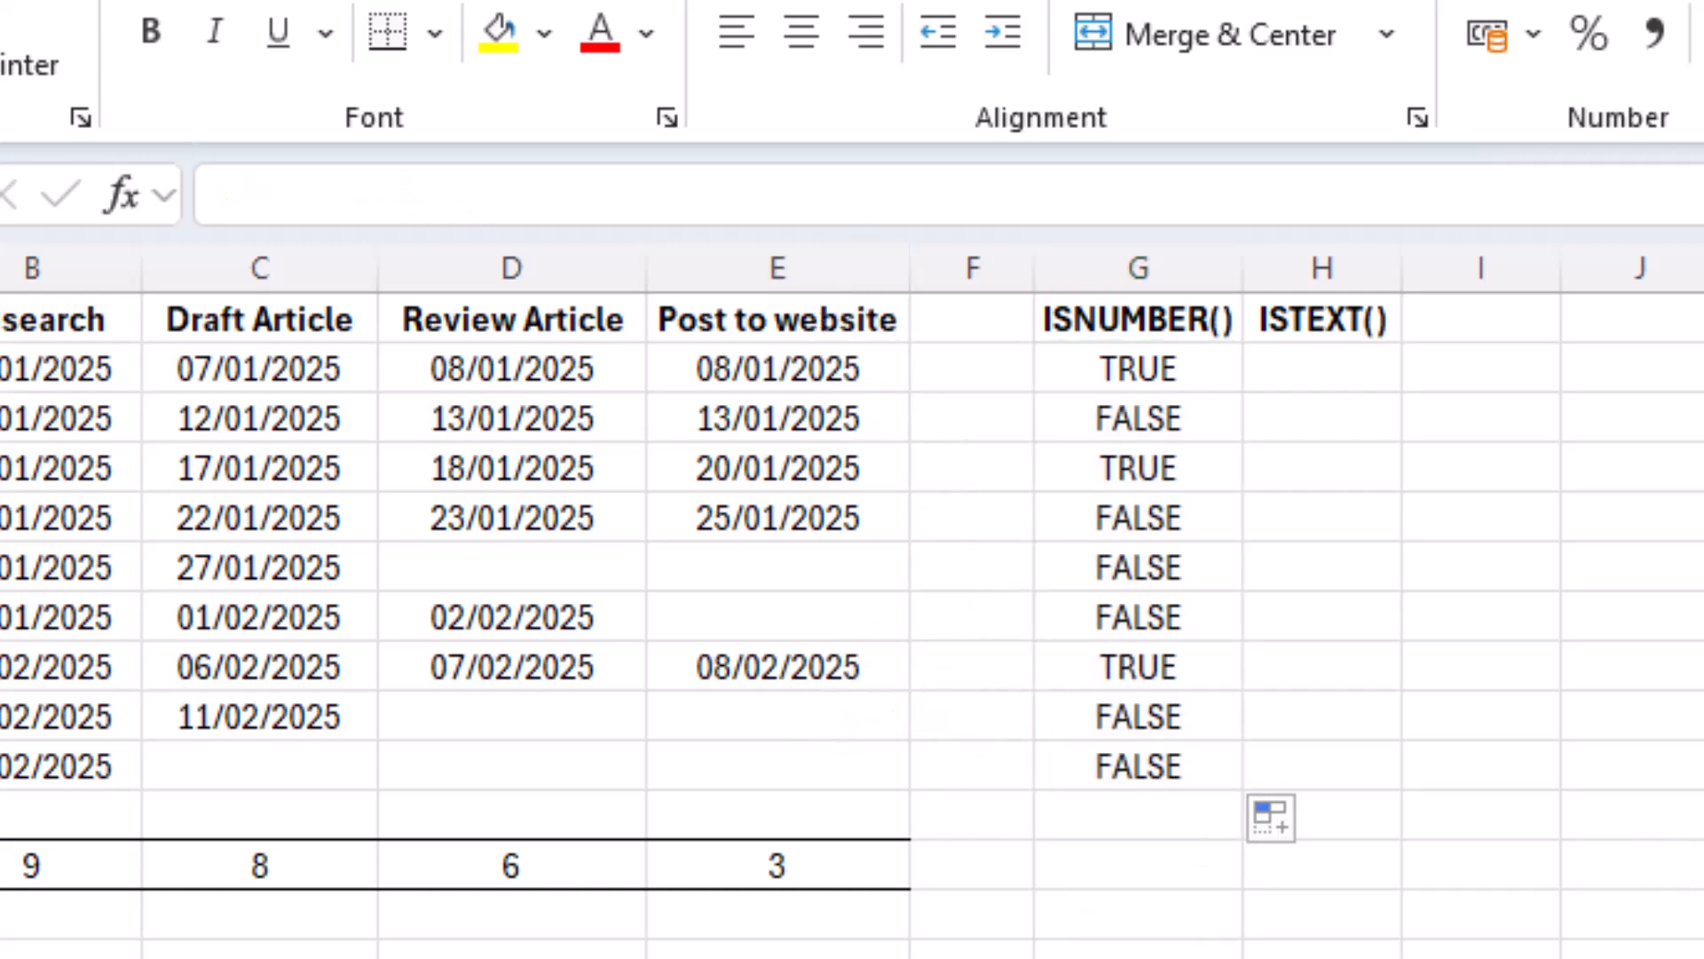
left_click(1134, 517)
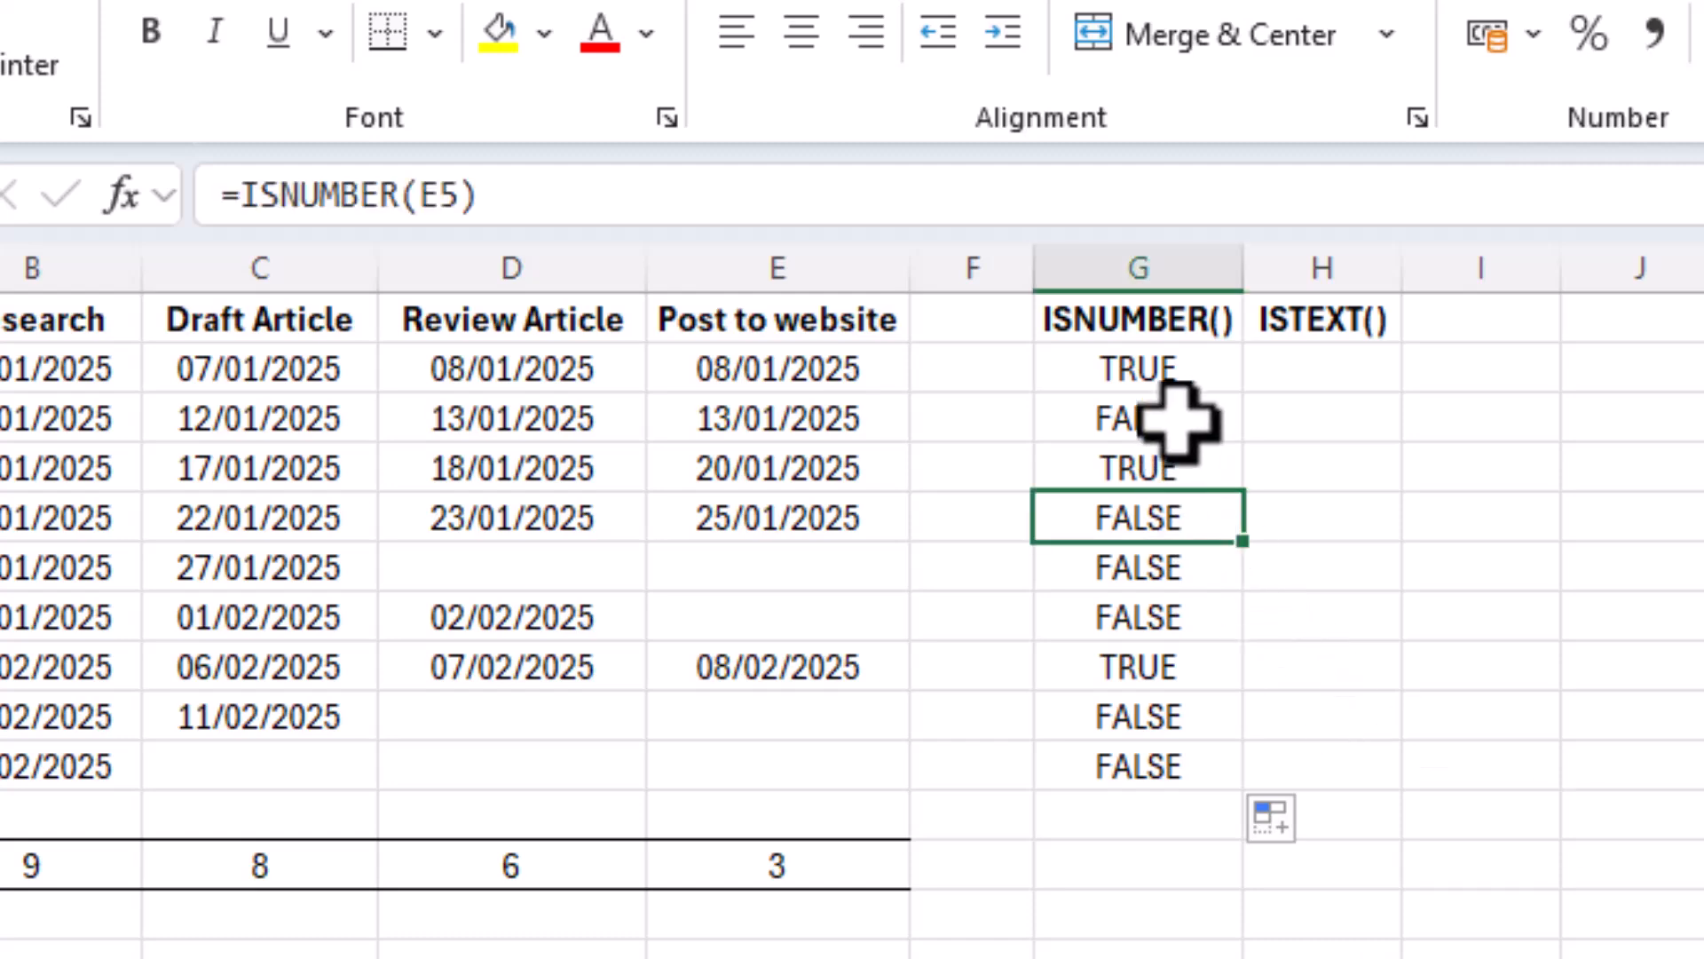
left_click(1161, 409)
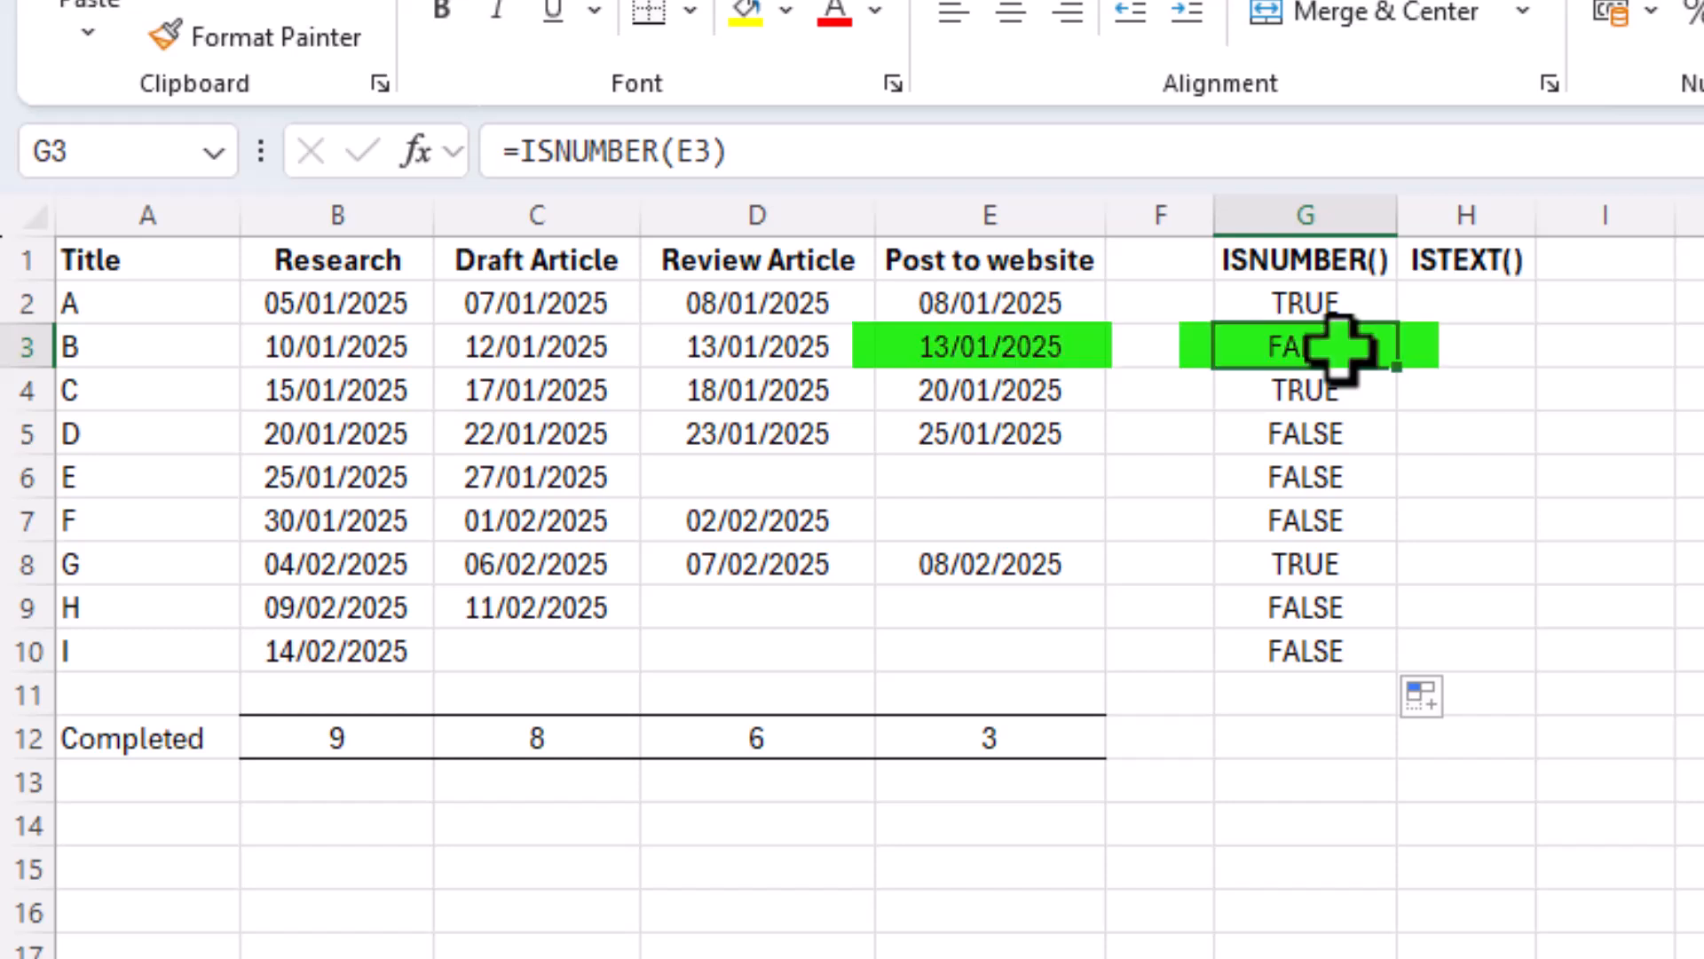
Inspect the FALSE results and re-enter item D's post date as a real date.
left_click(1304, 433)
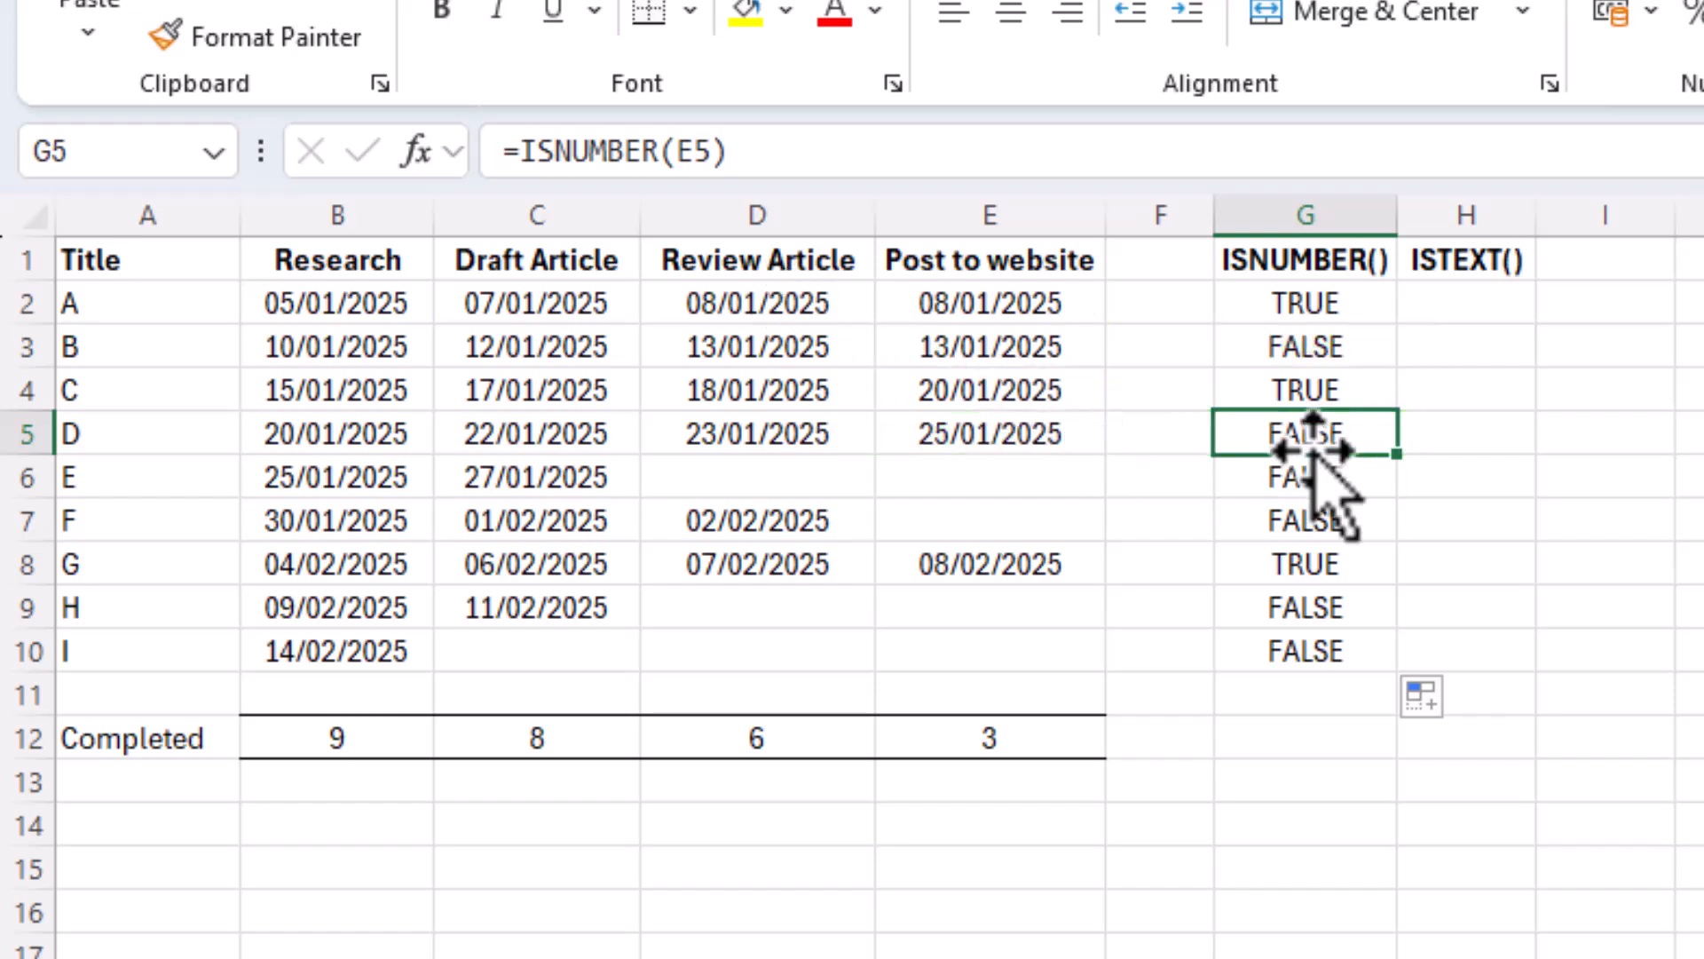
left_click(989, 346)
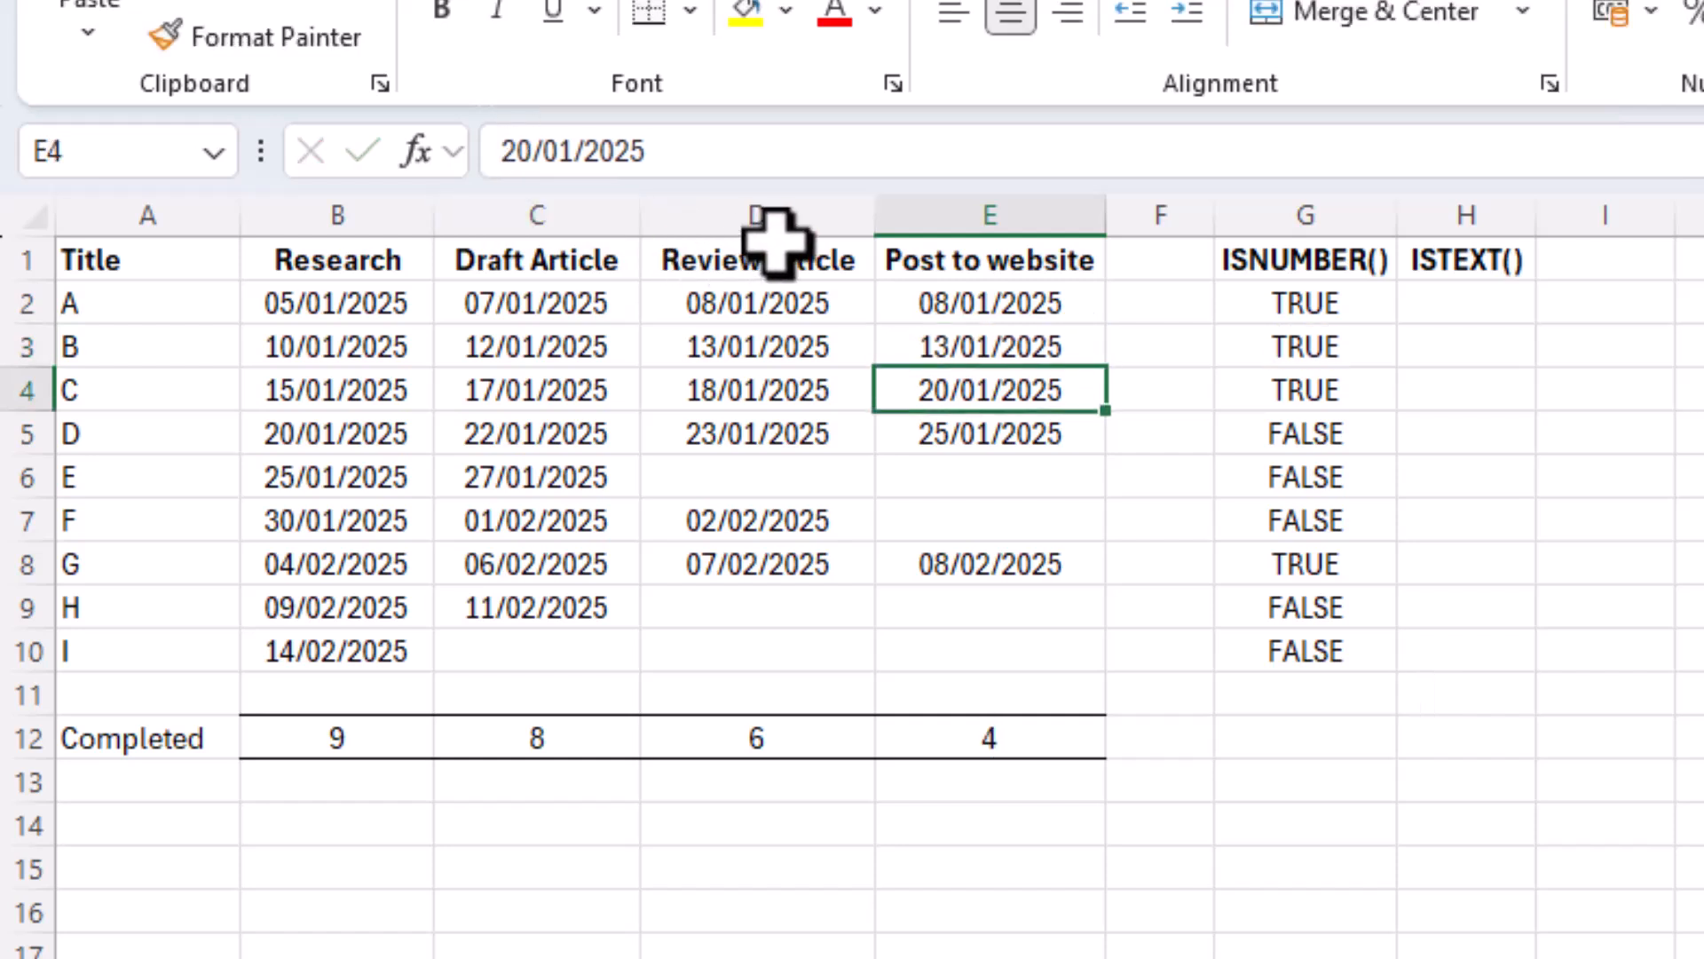
left_click(987, 433)
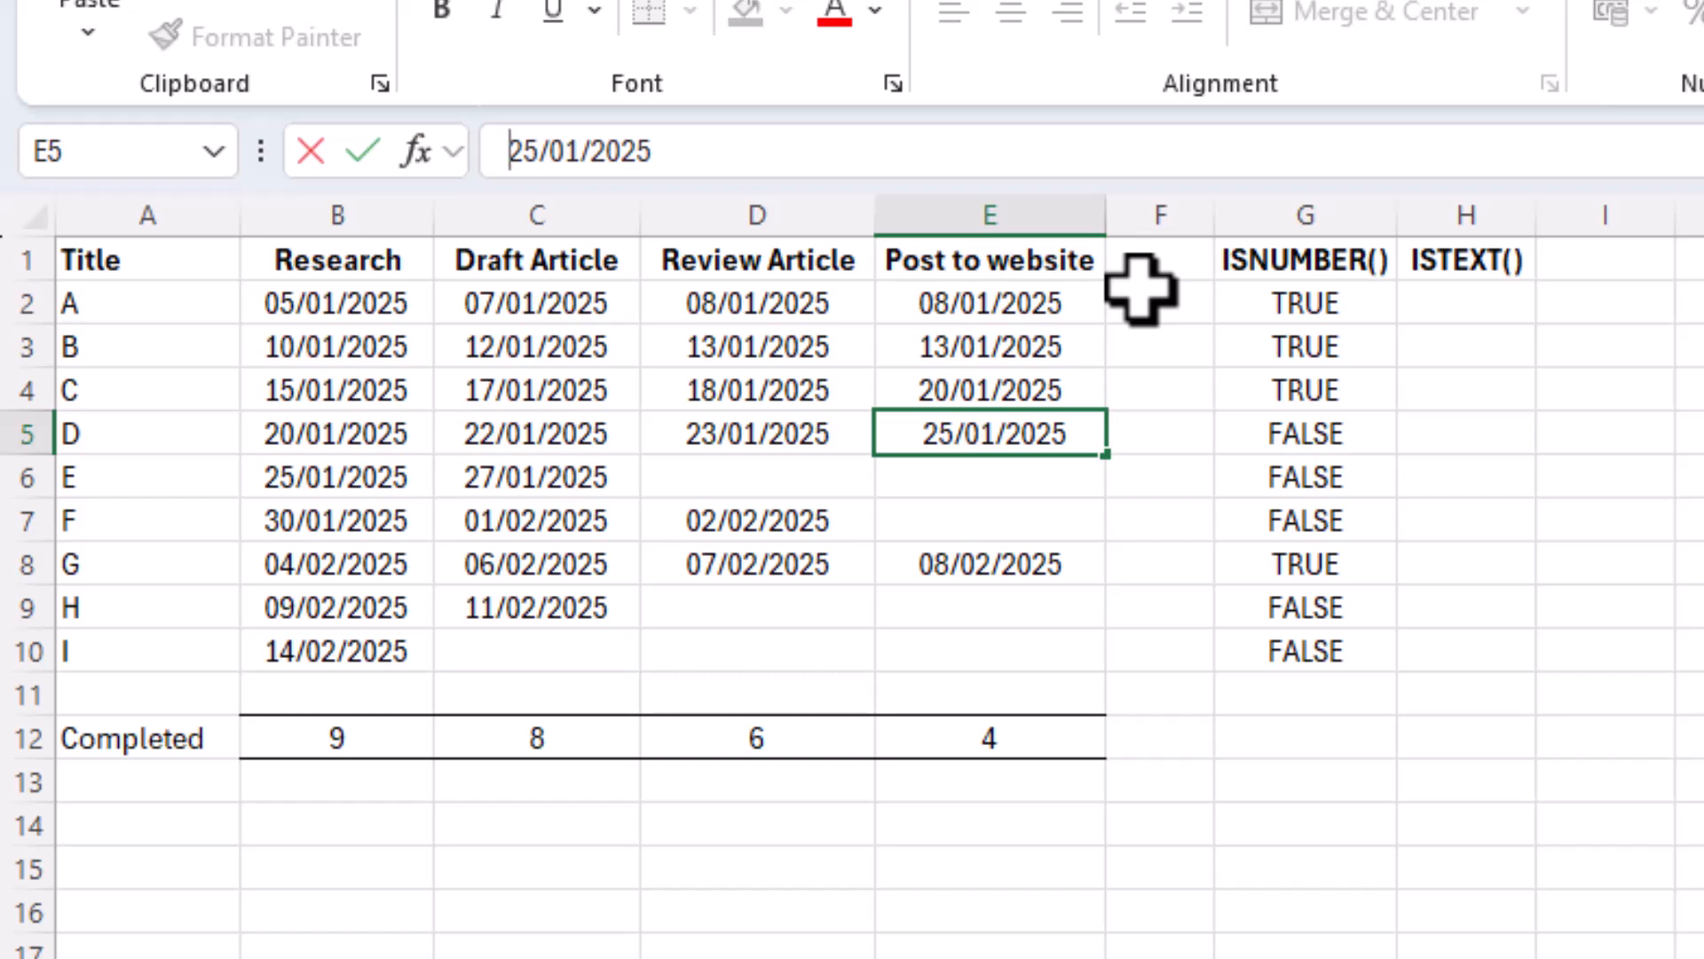
key("enter")
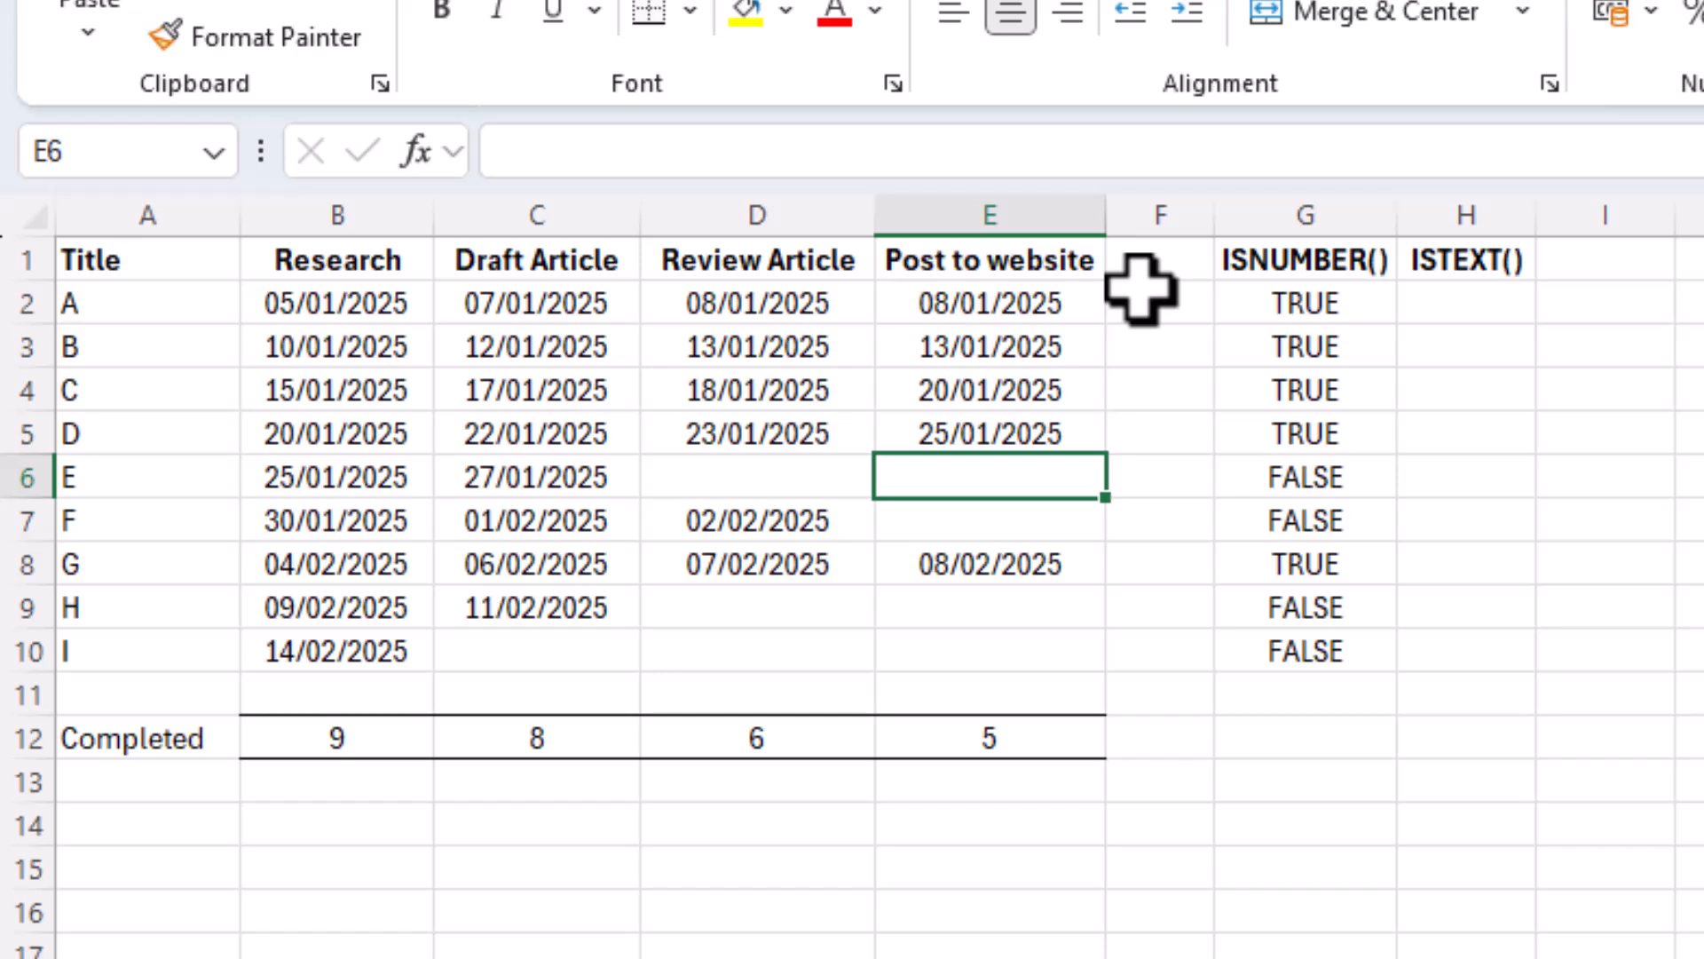
mouse_move(1326, 435)
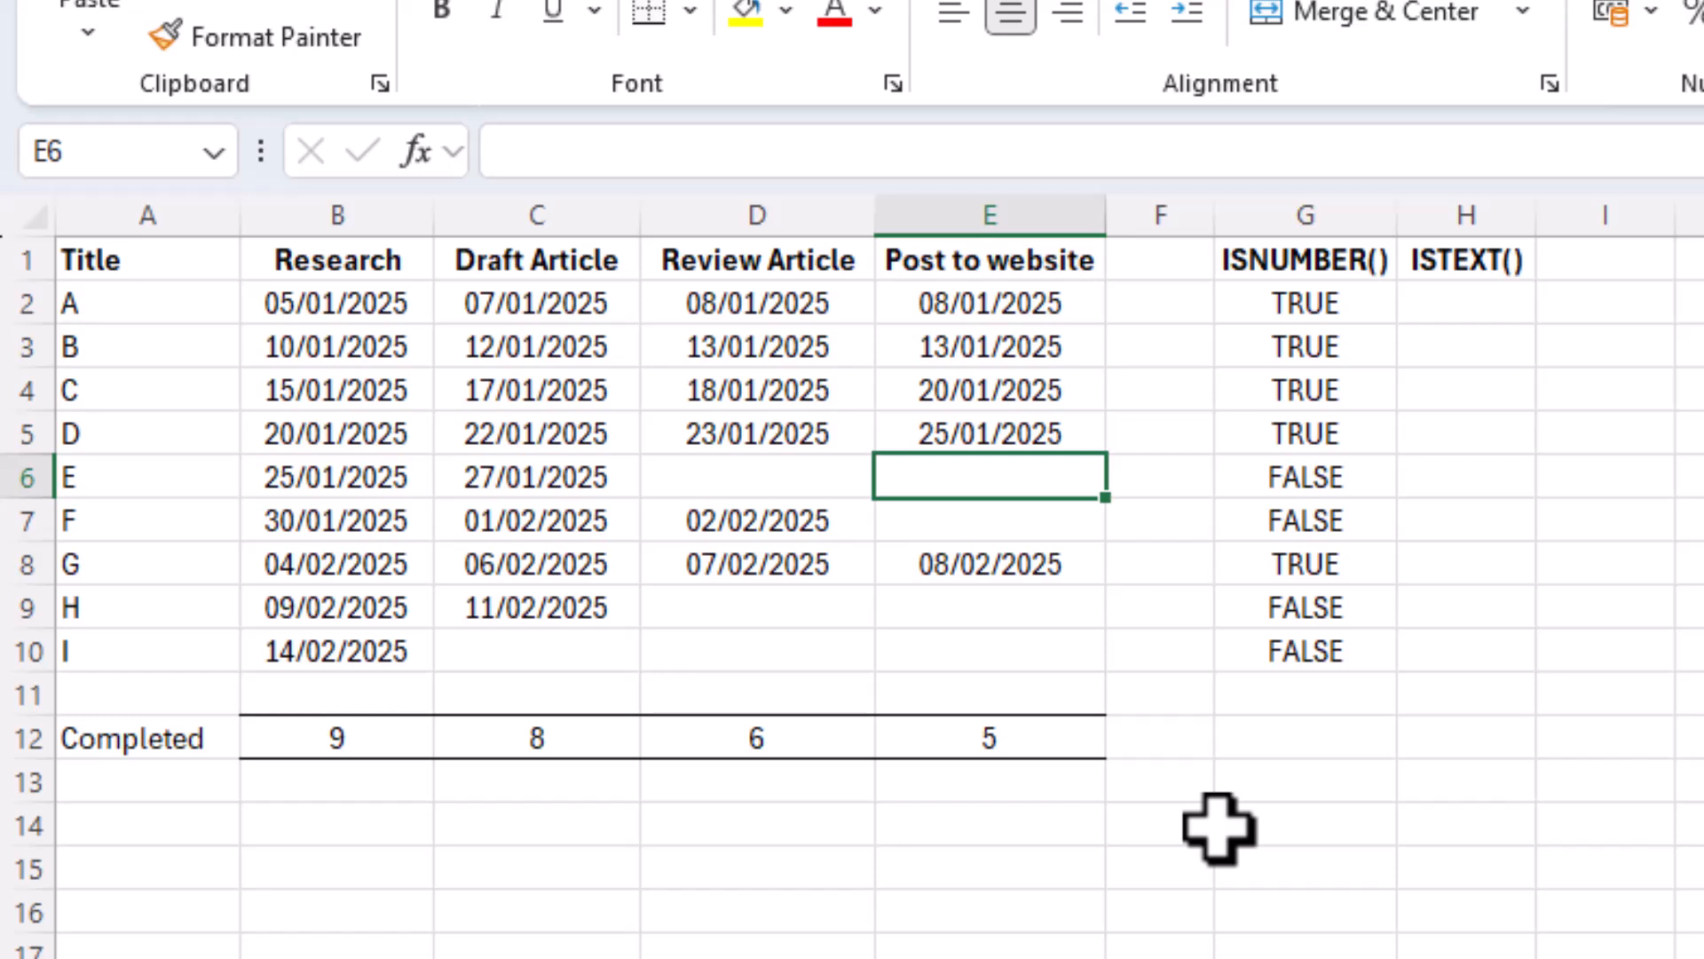
mouse_move(1345, 857)
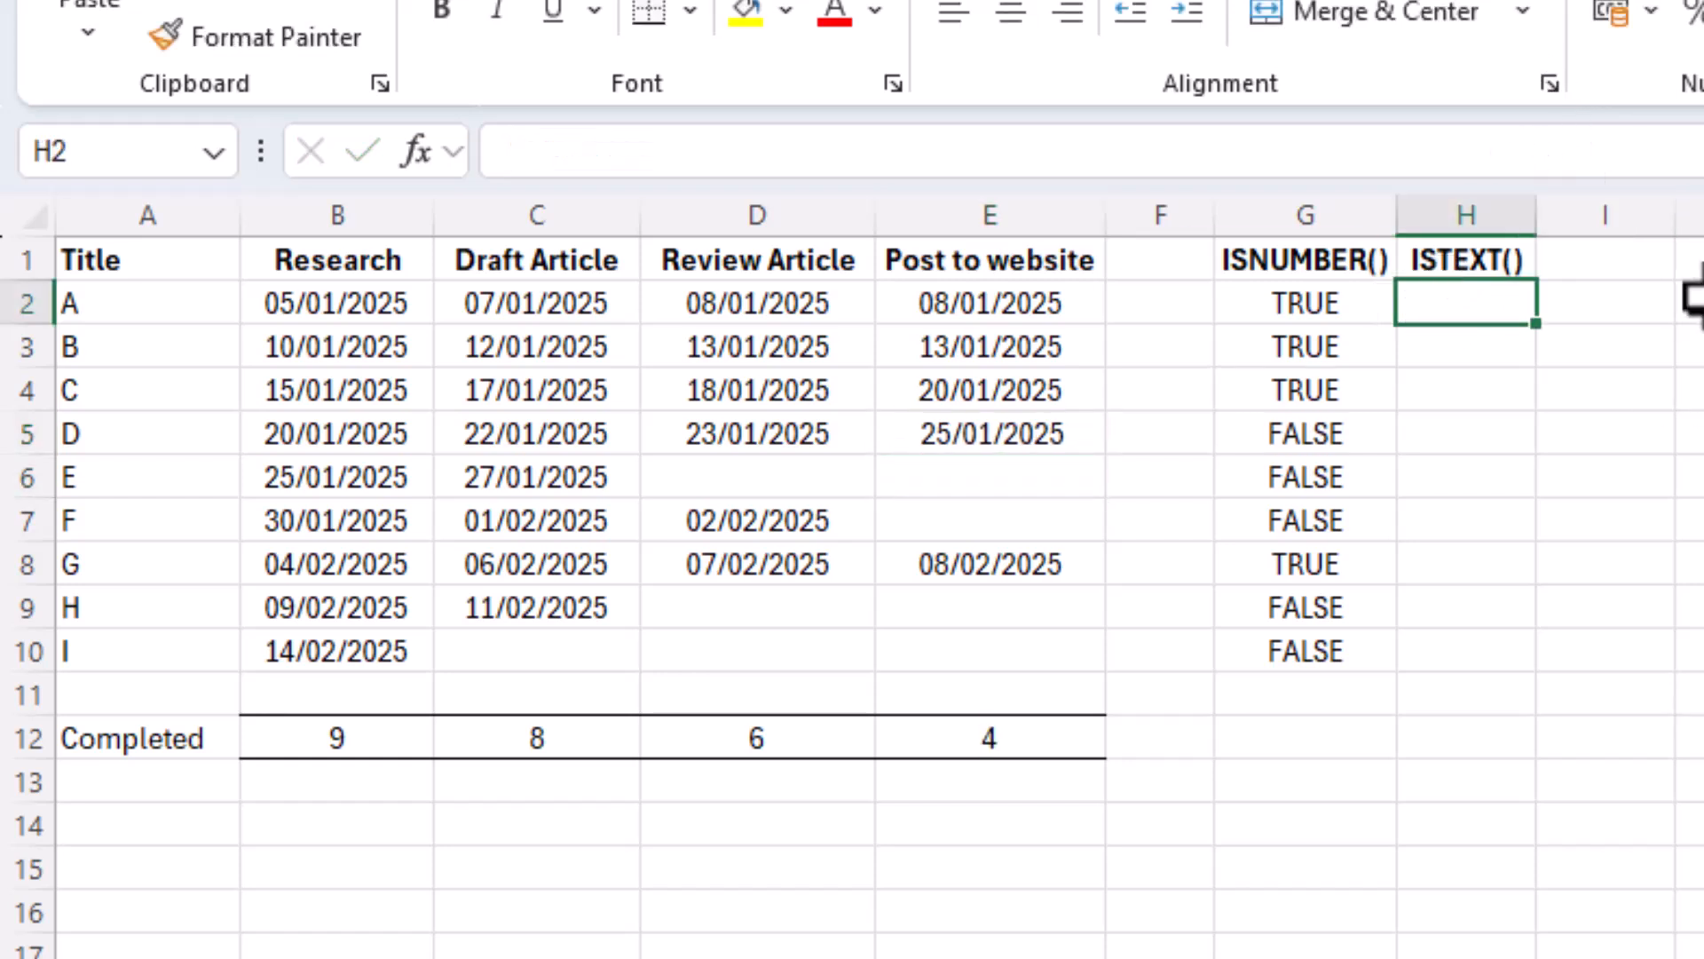
Enter =ISTEXT(E2) in H2 to flag text-stored post dates.
type("=IST")
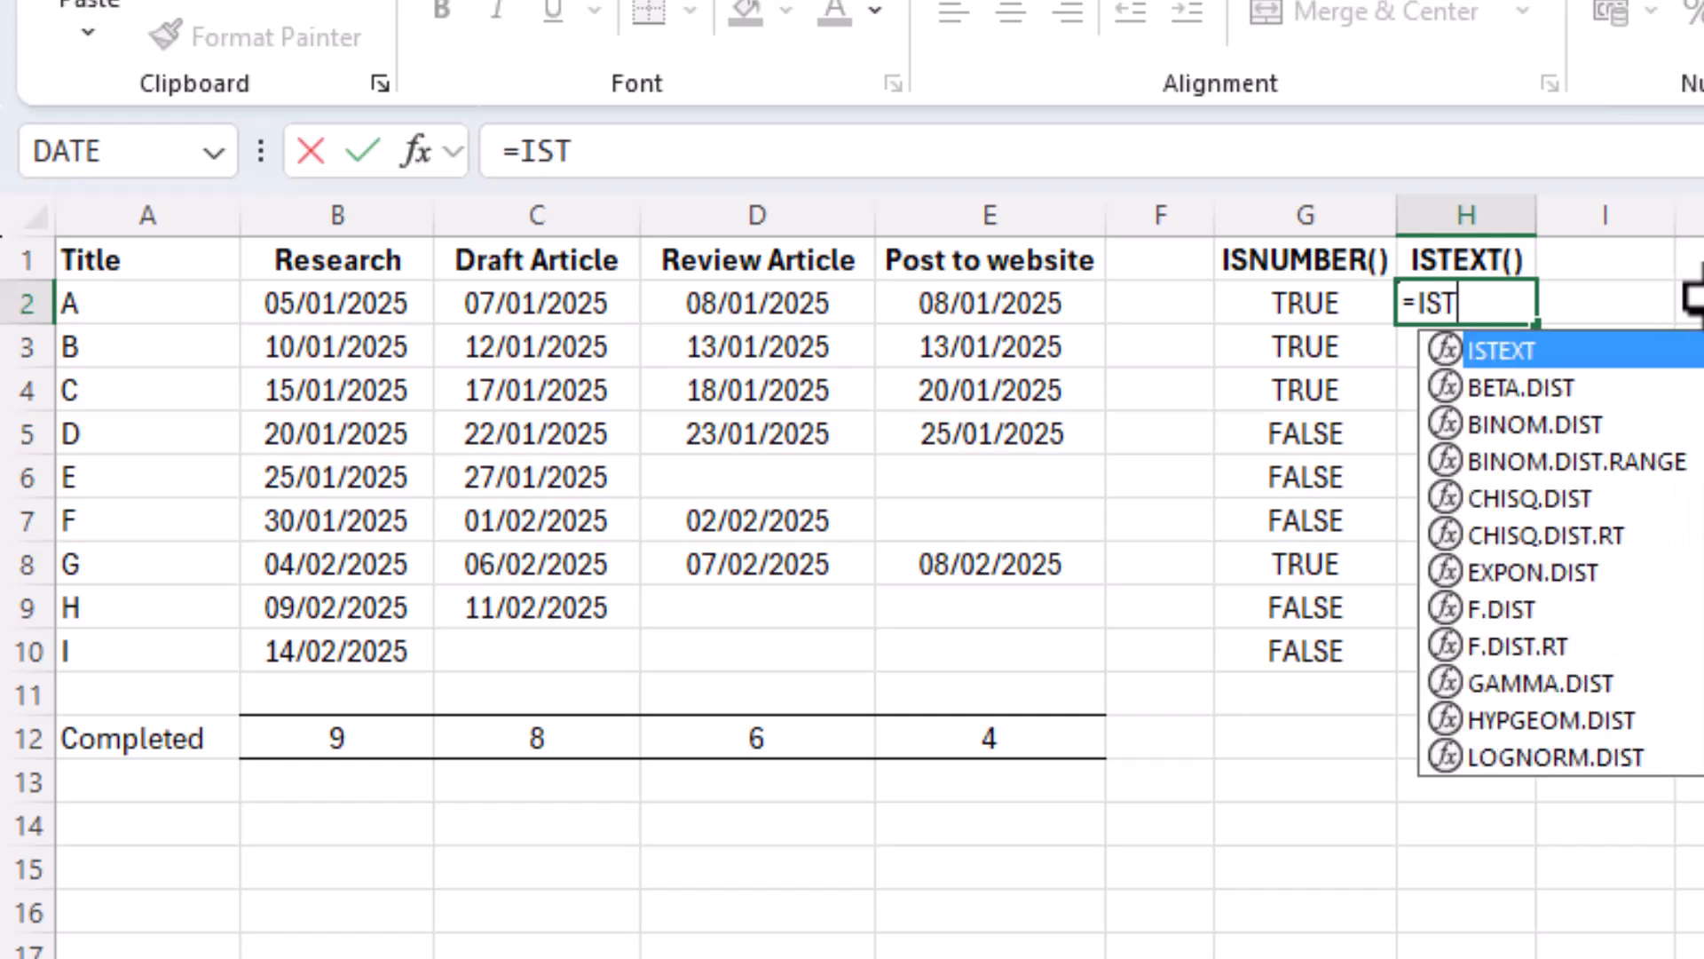
type("E")
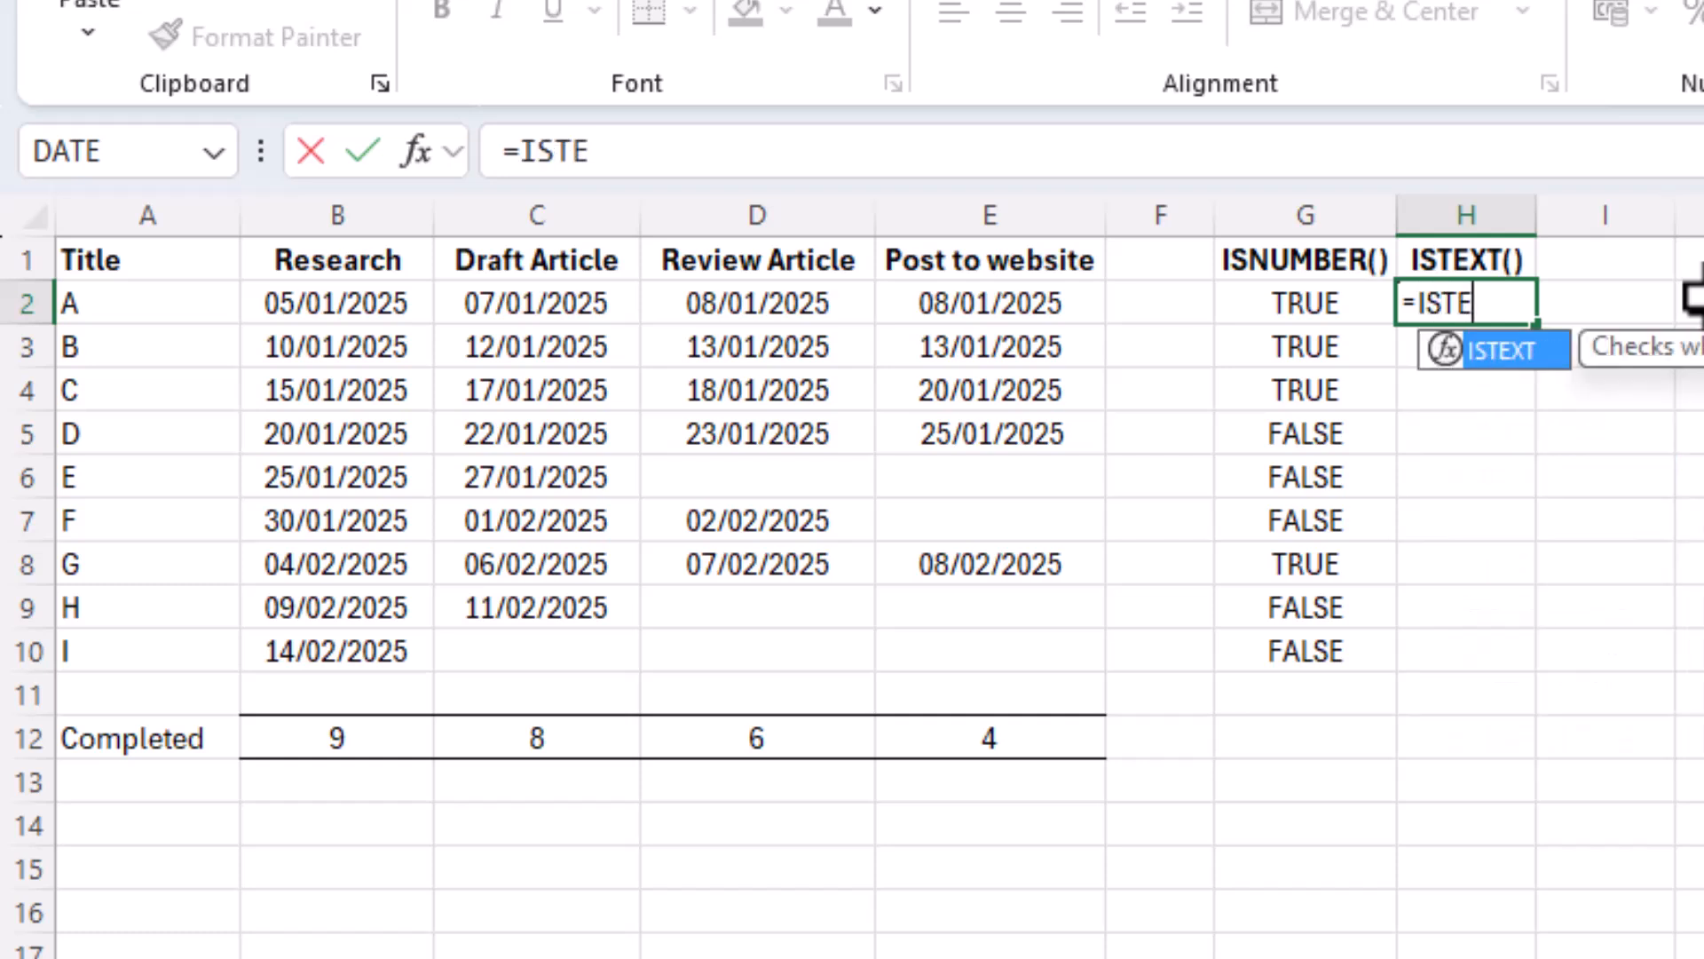
type("XT(")
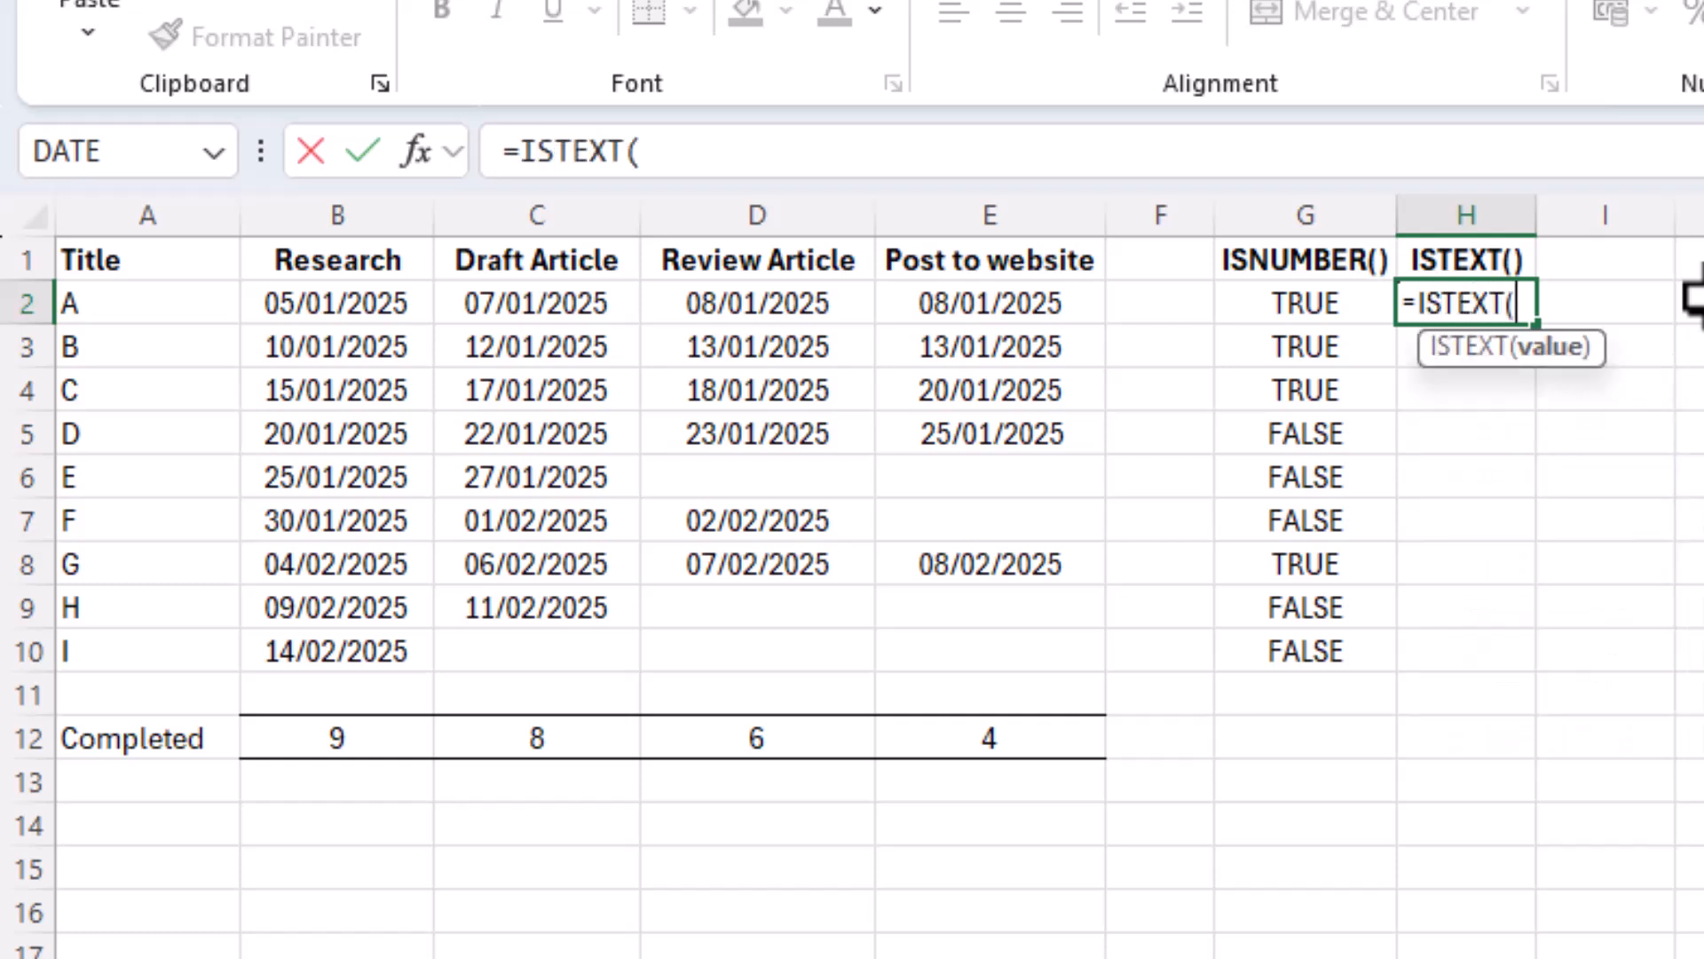
left_click(987, 301)
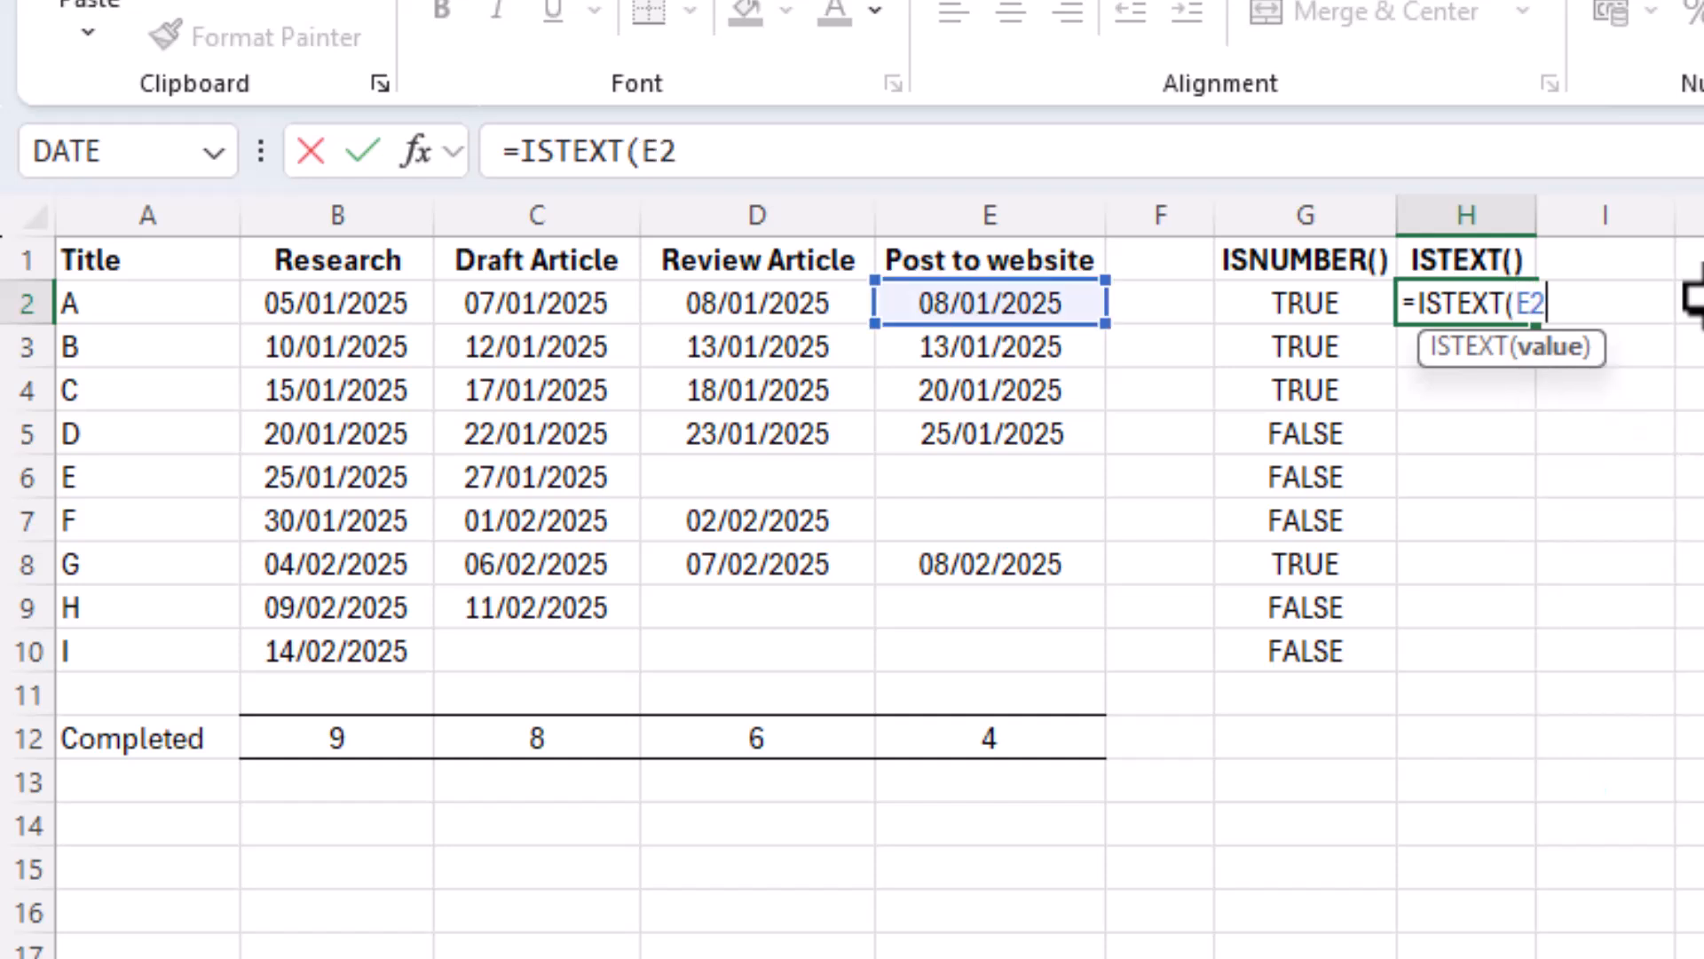
key("Enter")
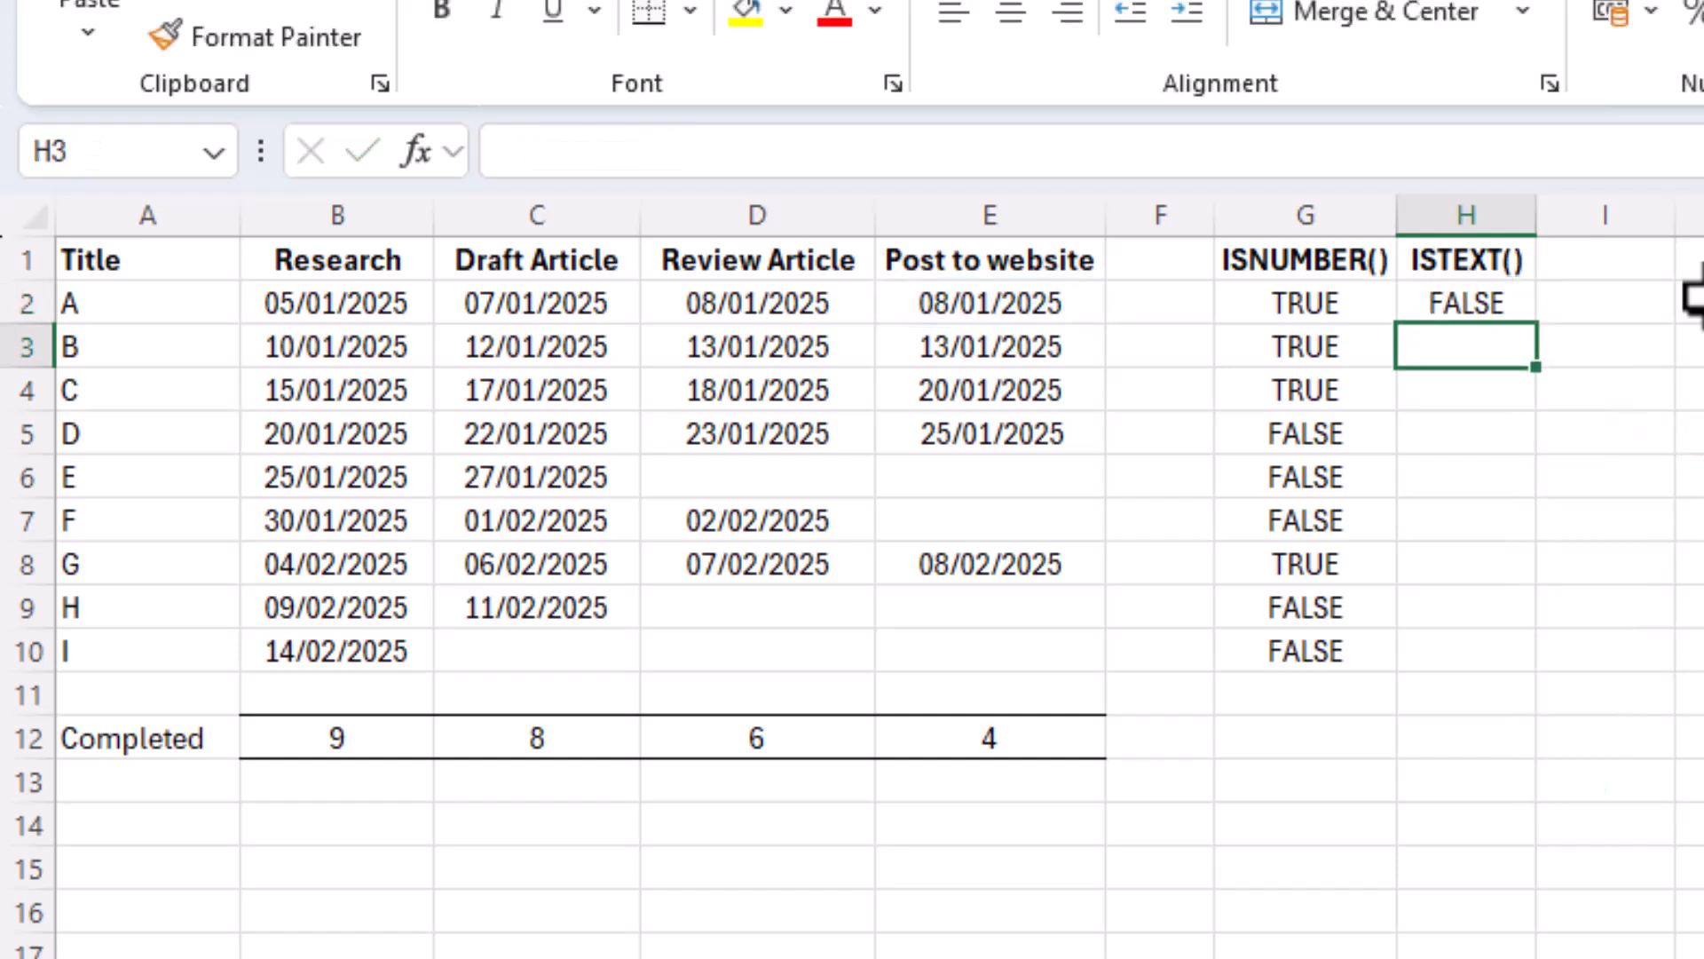
Fill the ISTEXT check down to H10 and inspect project D's TRUE result.
left_click(1464, 302)
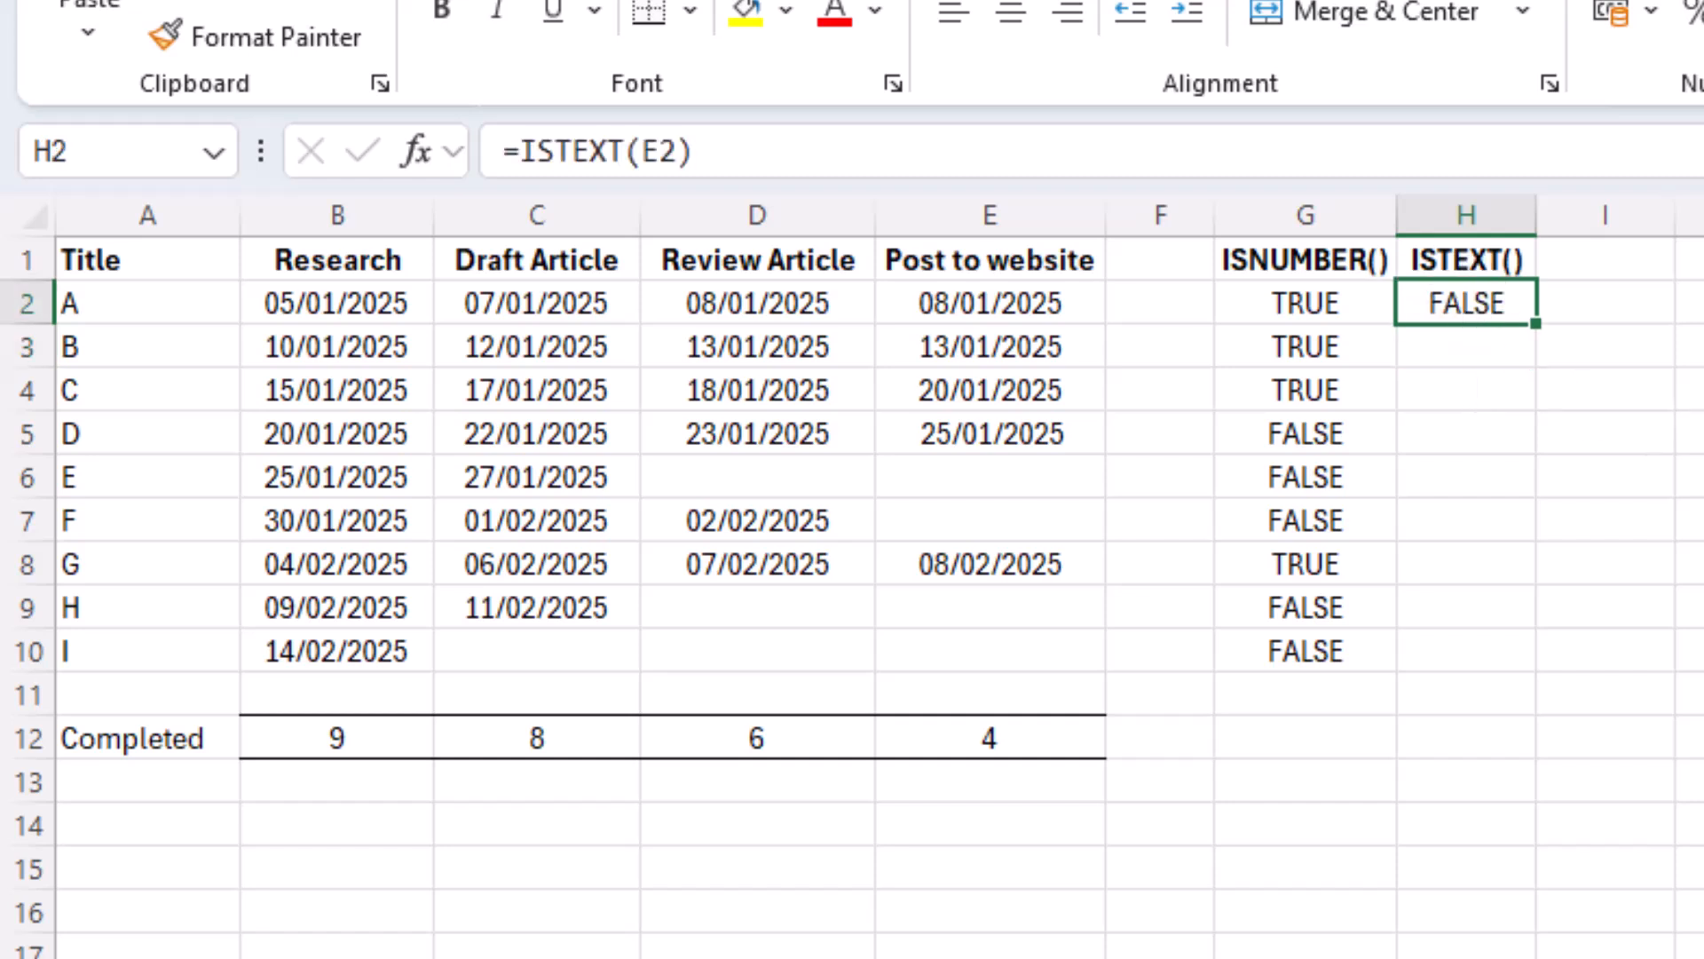
mouse_move(1557, 327)
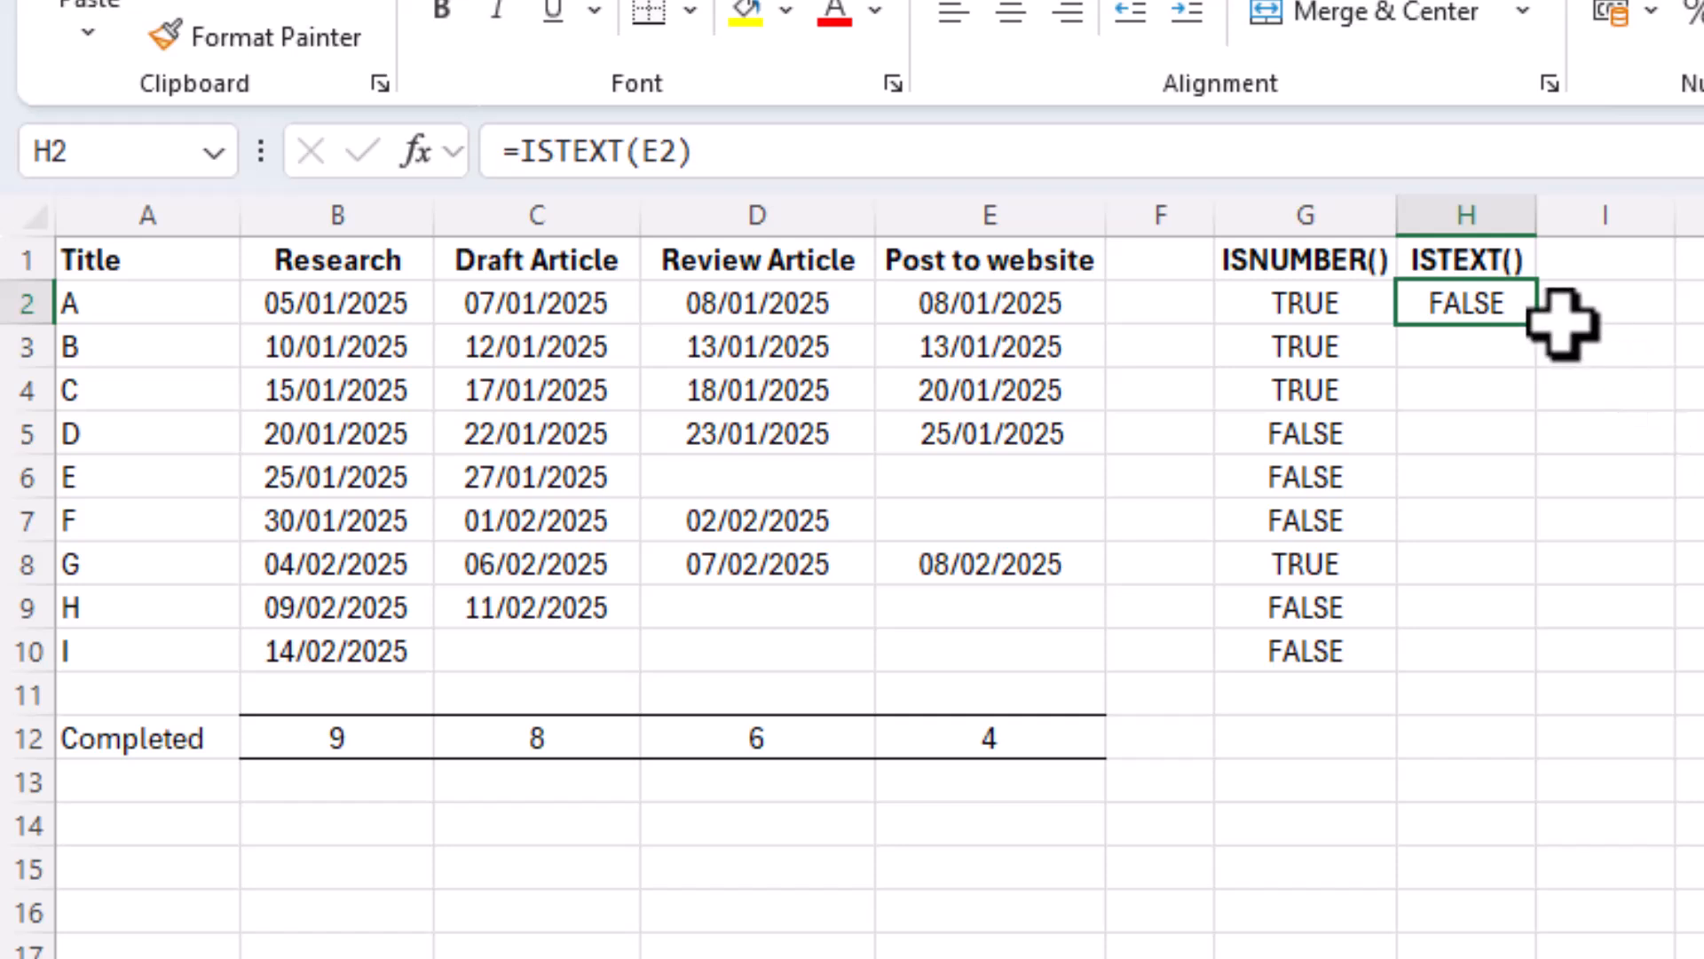
left_click_drag(1503, 323, 1503, 521)
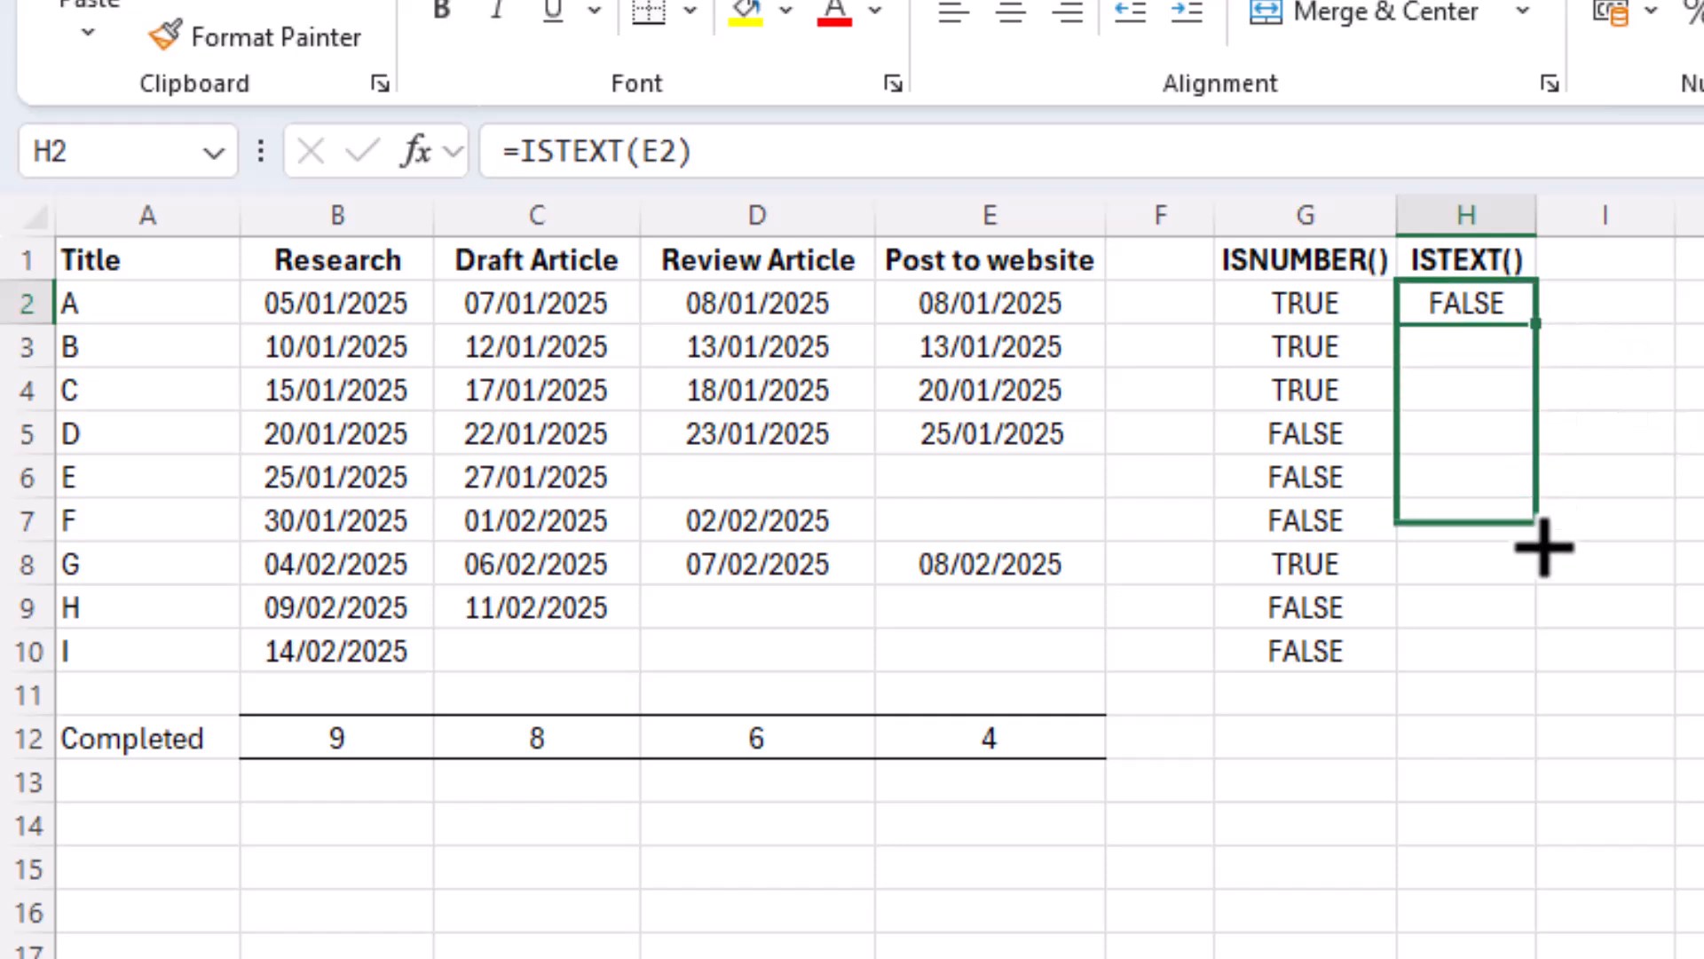
left_click_drag(1532, 319, 1532, 649)
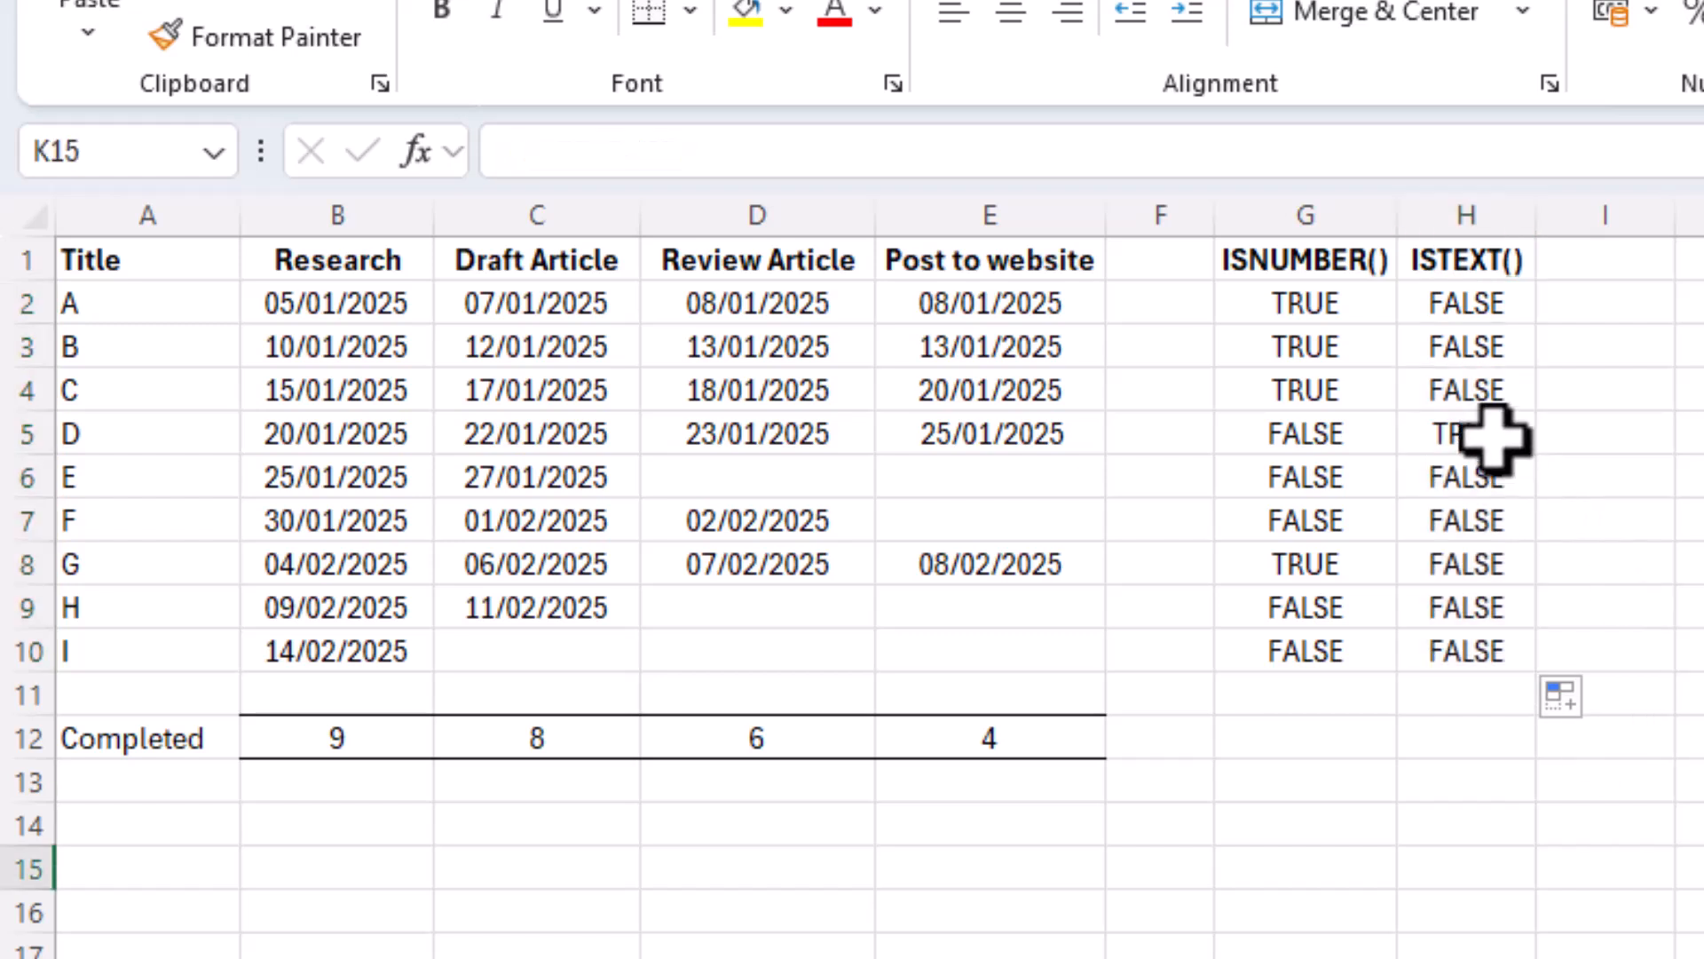
left_click(1466, 433)
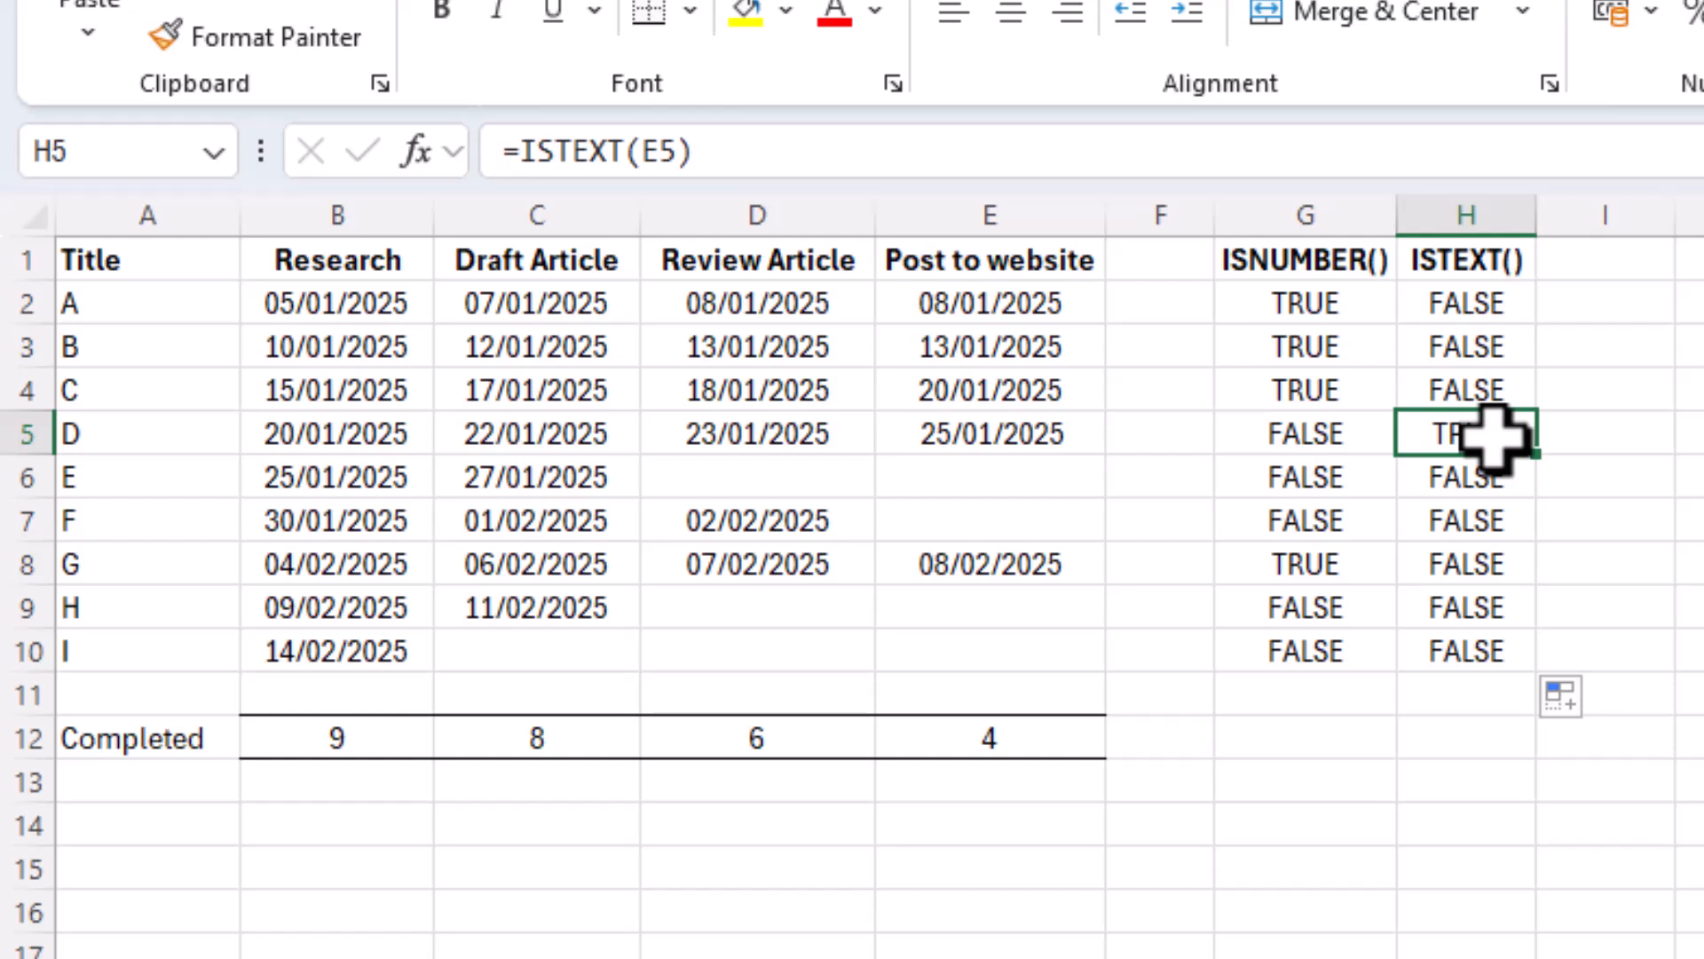
Edit the text date in E5 via the formula bar so it becomes a real date.
left_click(988, 433)
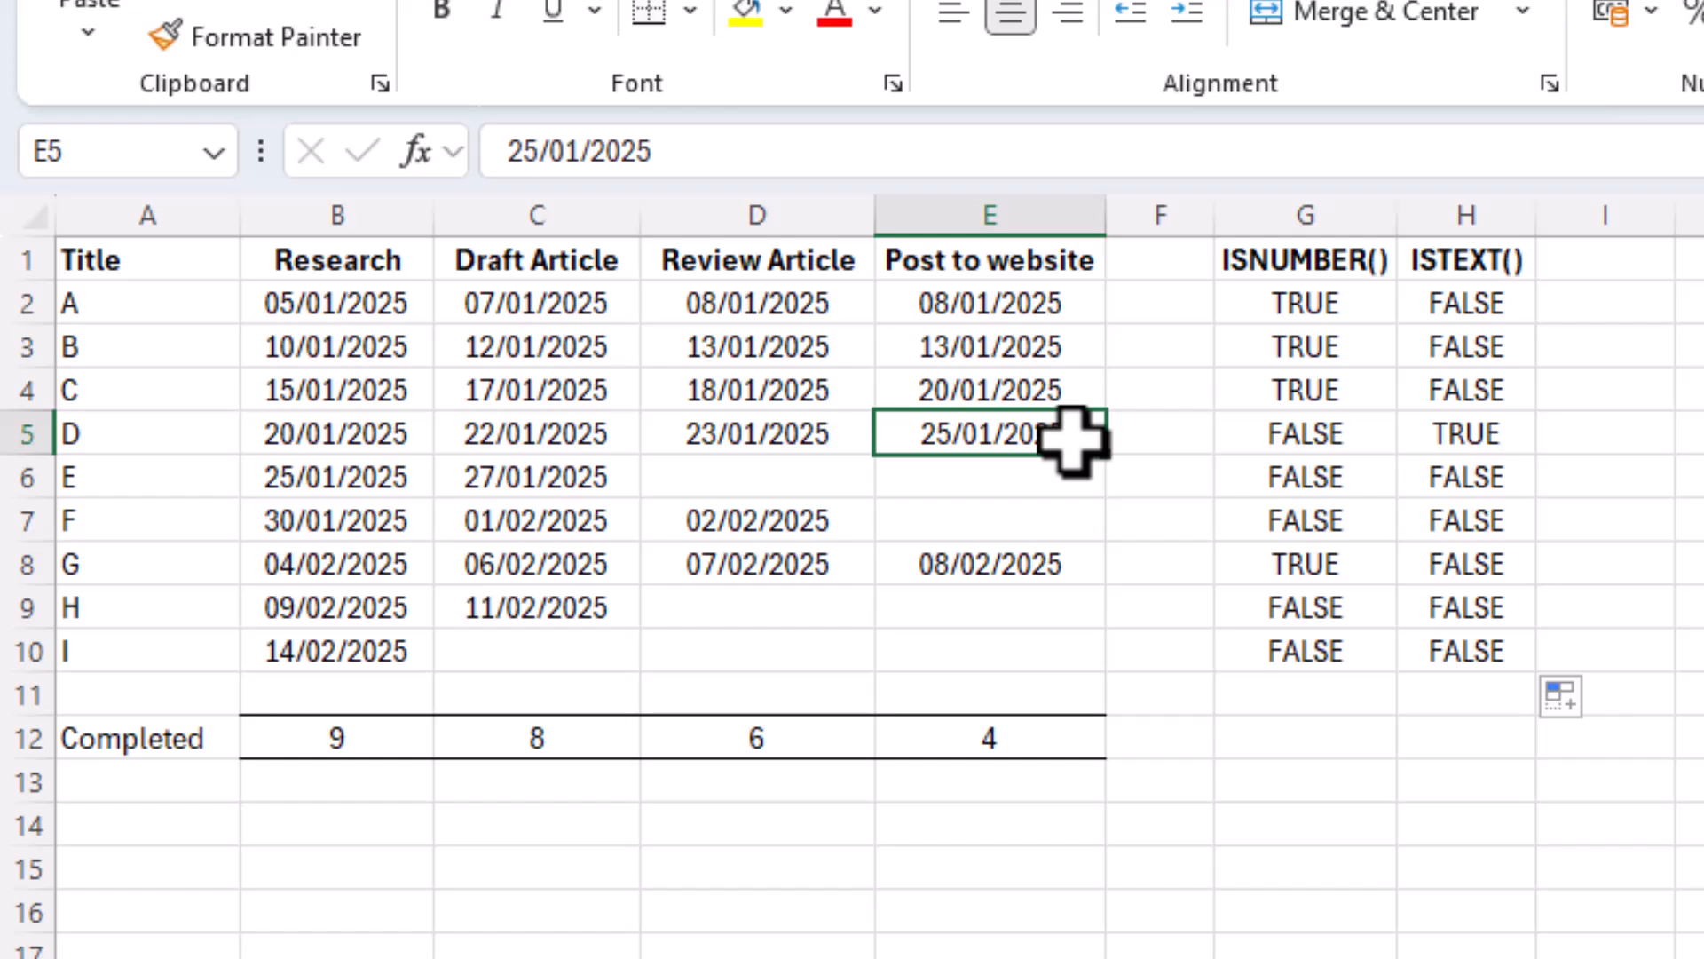
mouse_move(506, 153)
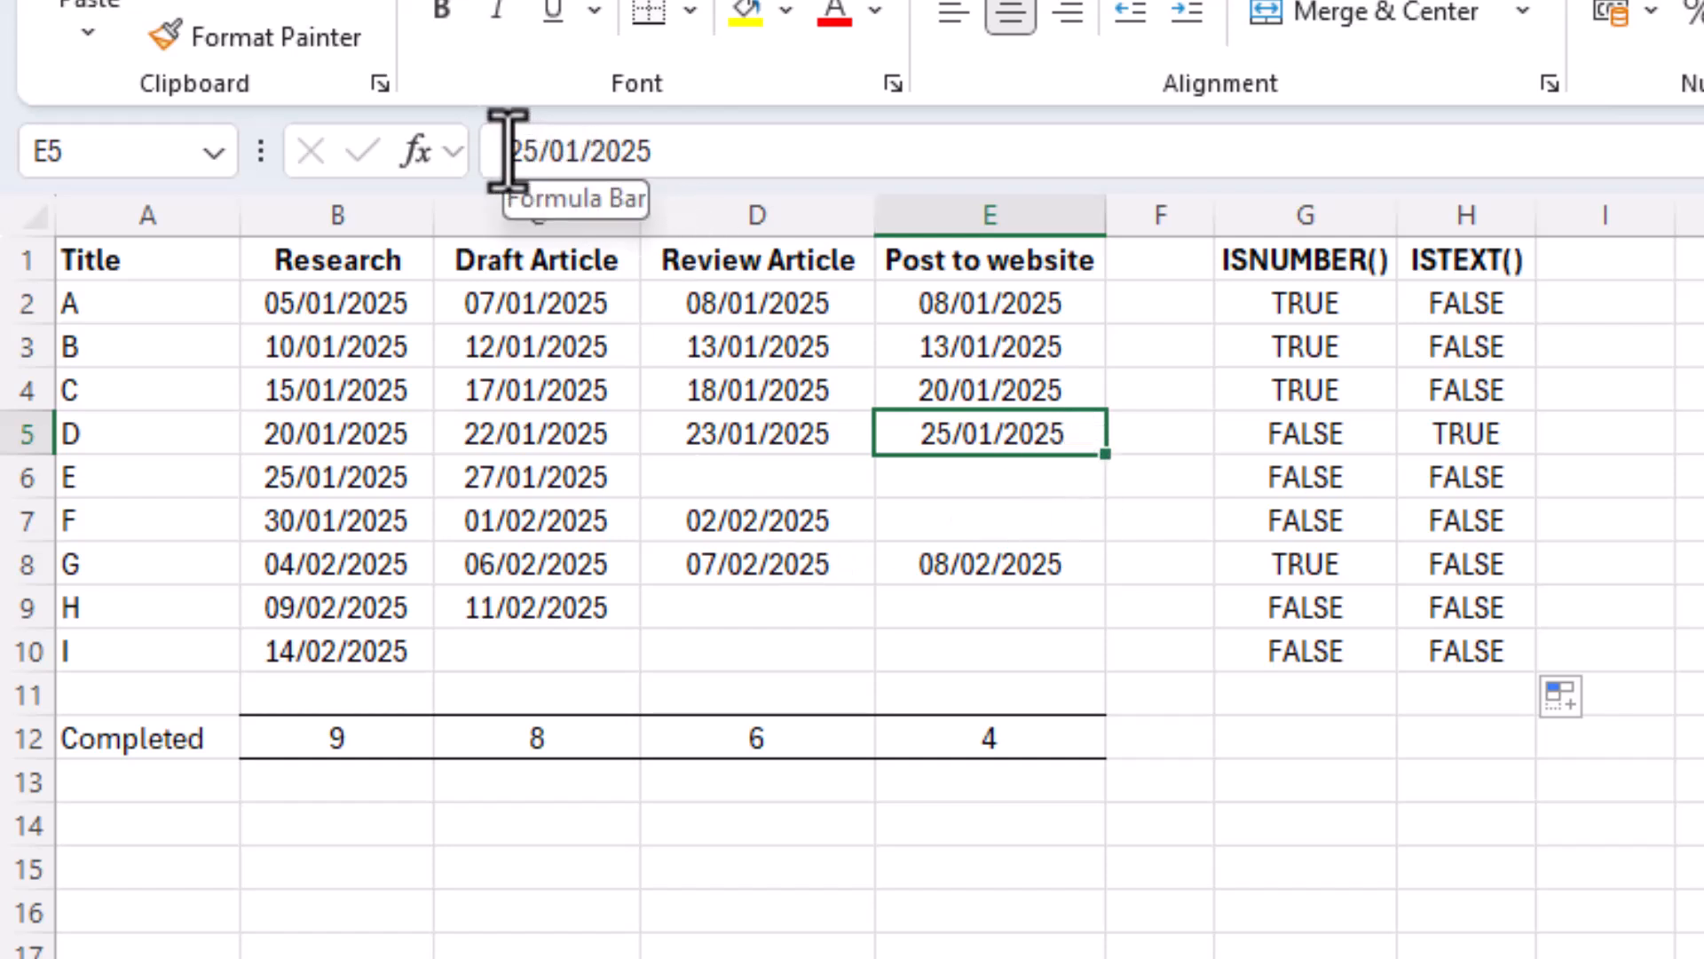
left_click(588, 149)
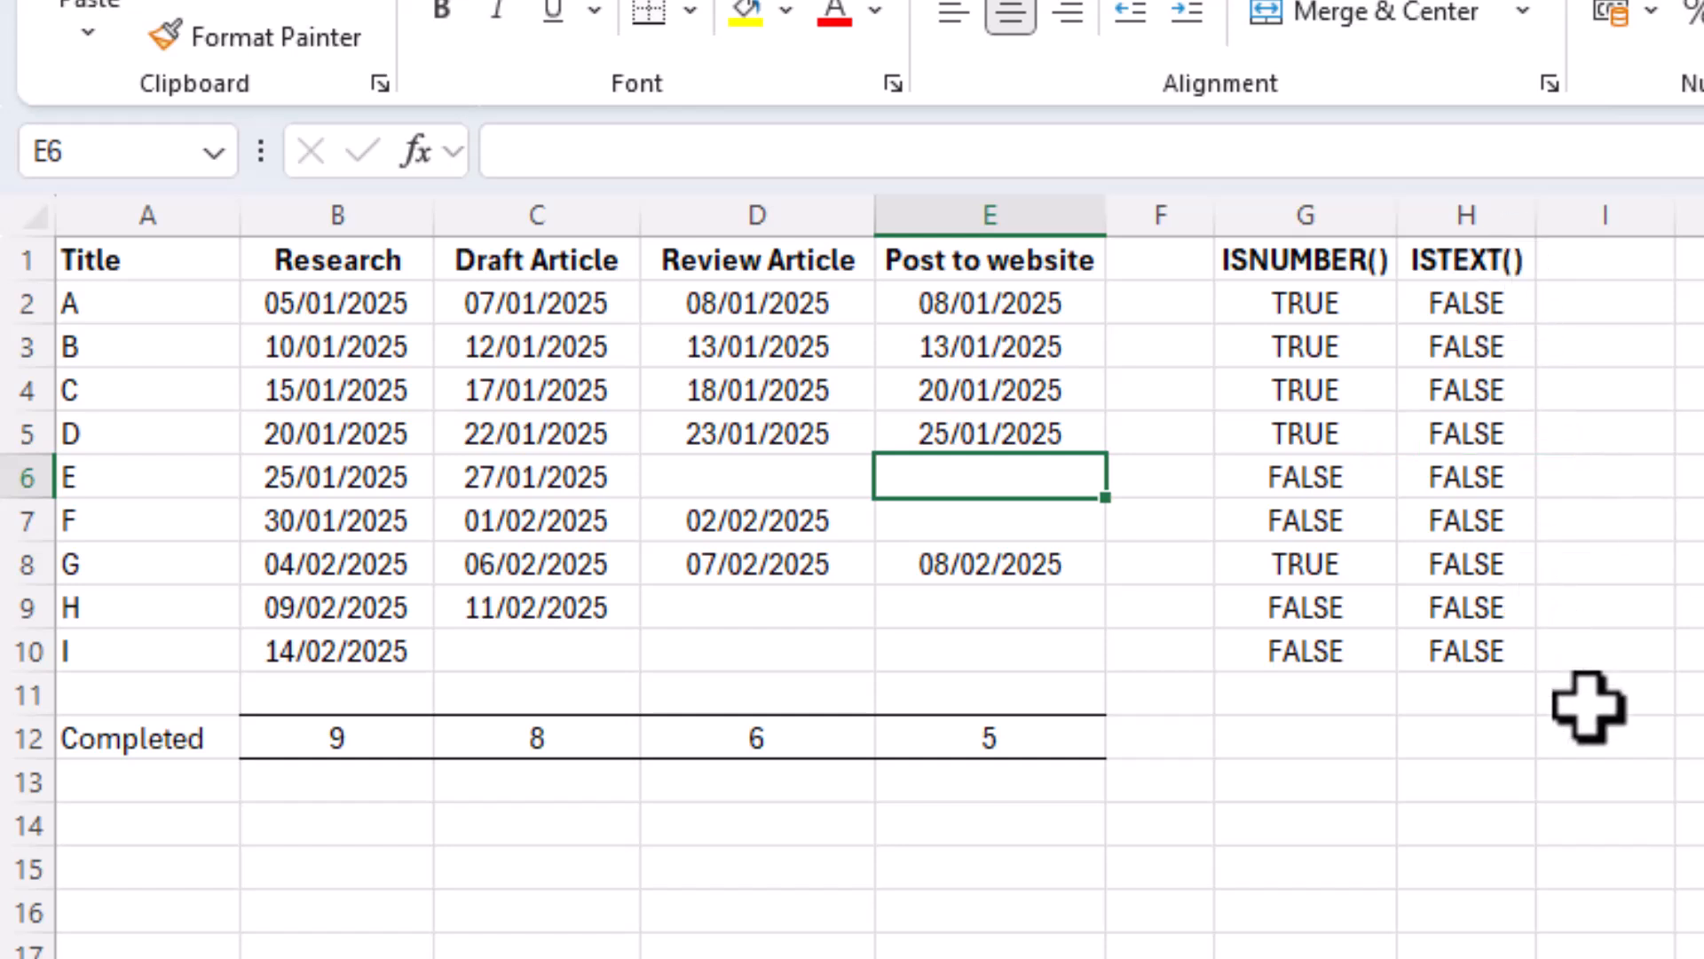
mouse_move(1674, 928)
type("4")
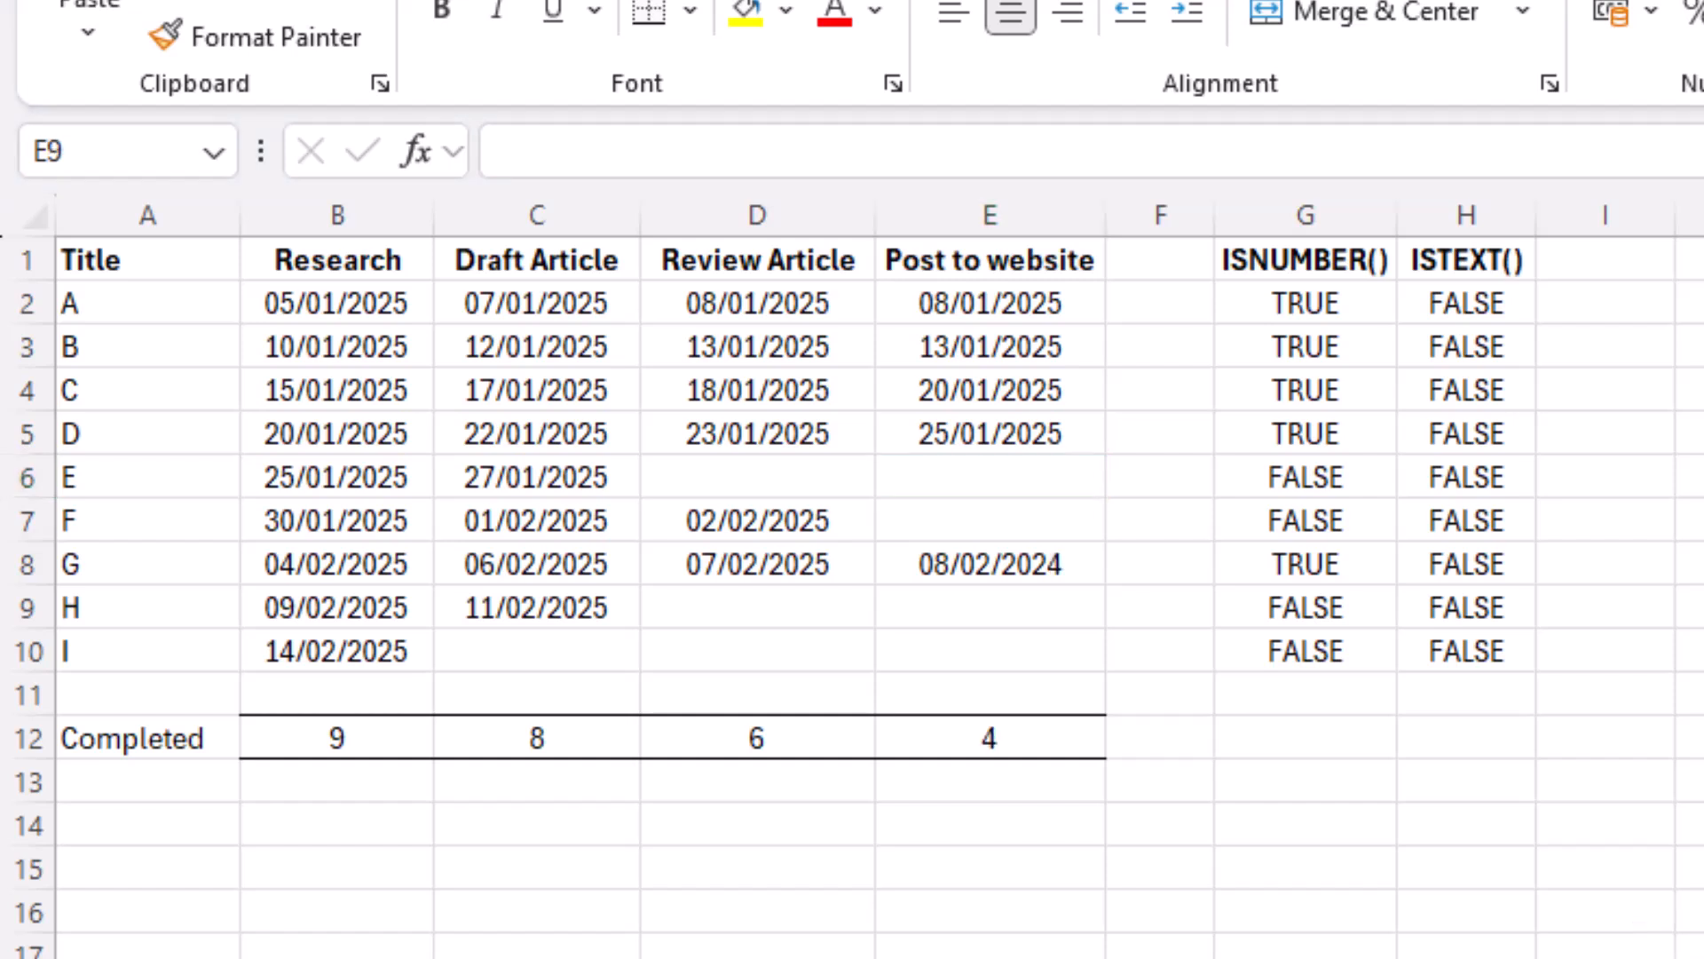
Change project G's post date in E8 to 08/02/2024 and select I8.
left_click(989, 565)
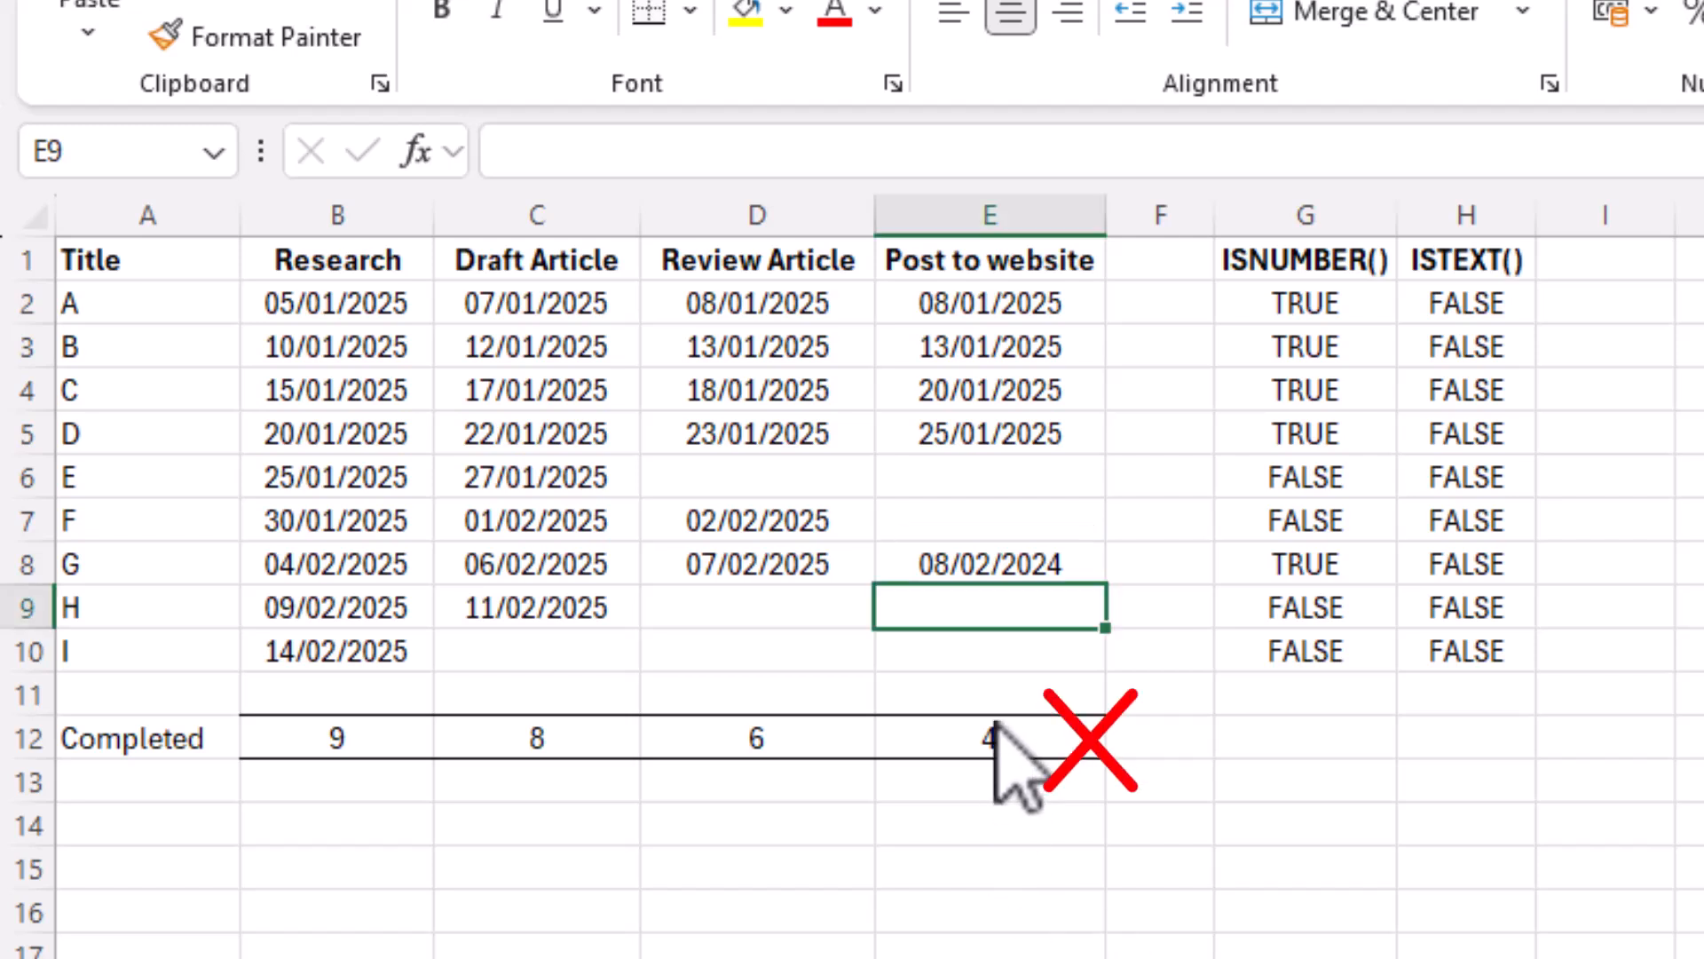
left_click(988, 739)
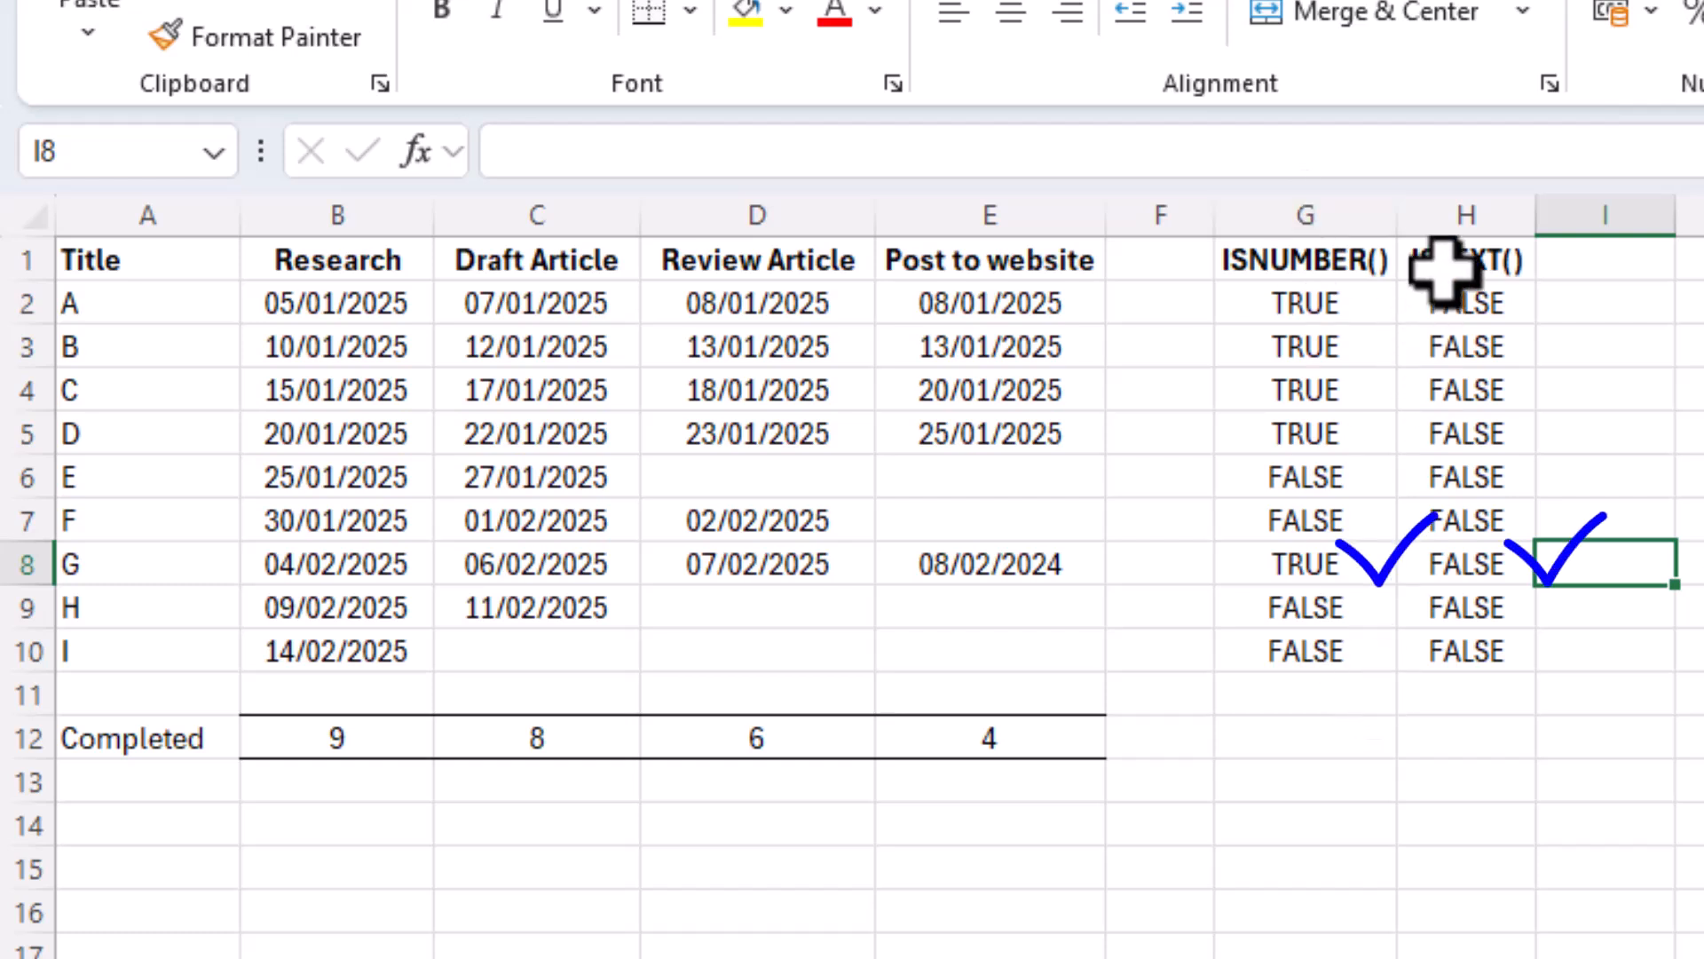
mouse_move(1653, 753)
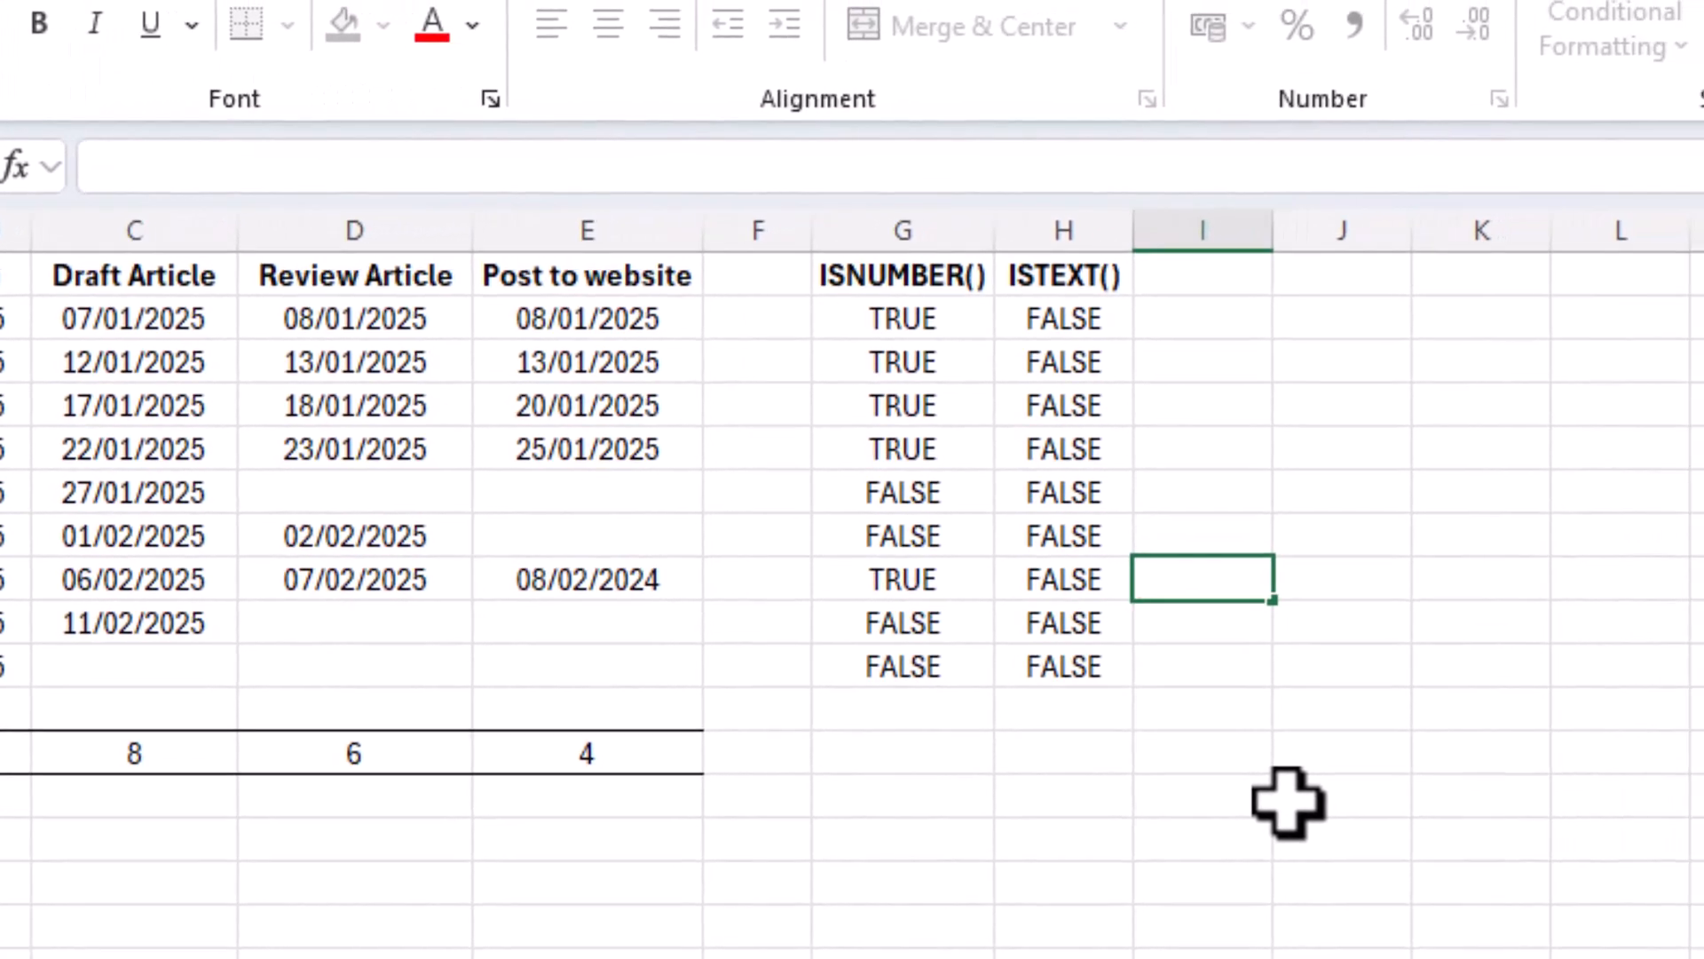
Enter =TODAY()-E8 in I8 and show the days elapsed as a Number.
type("=")
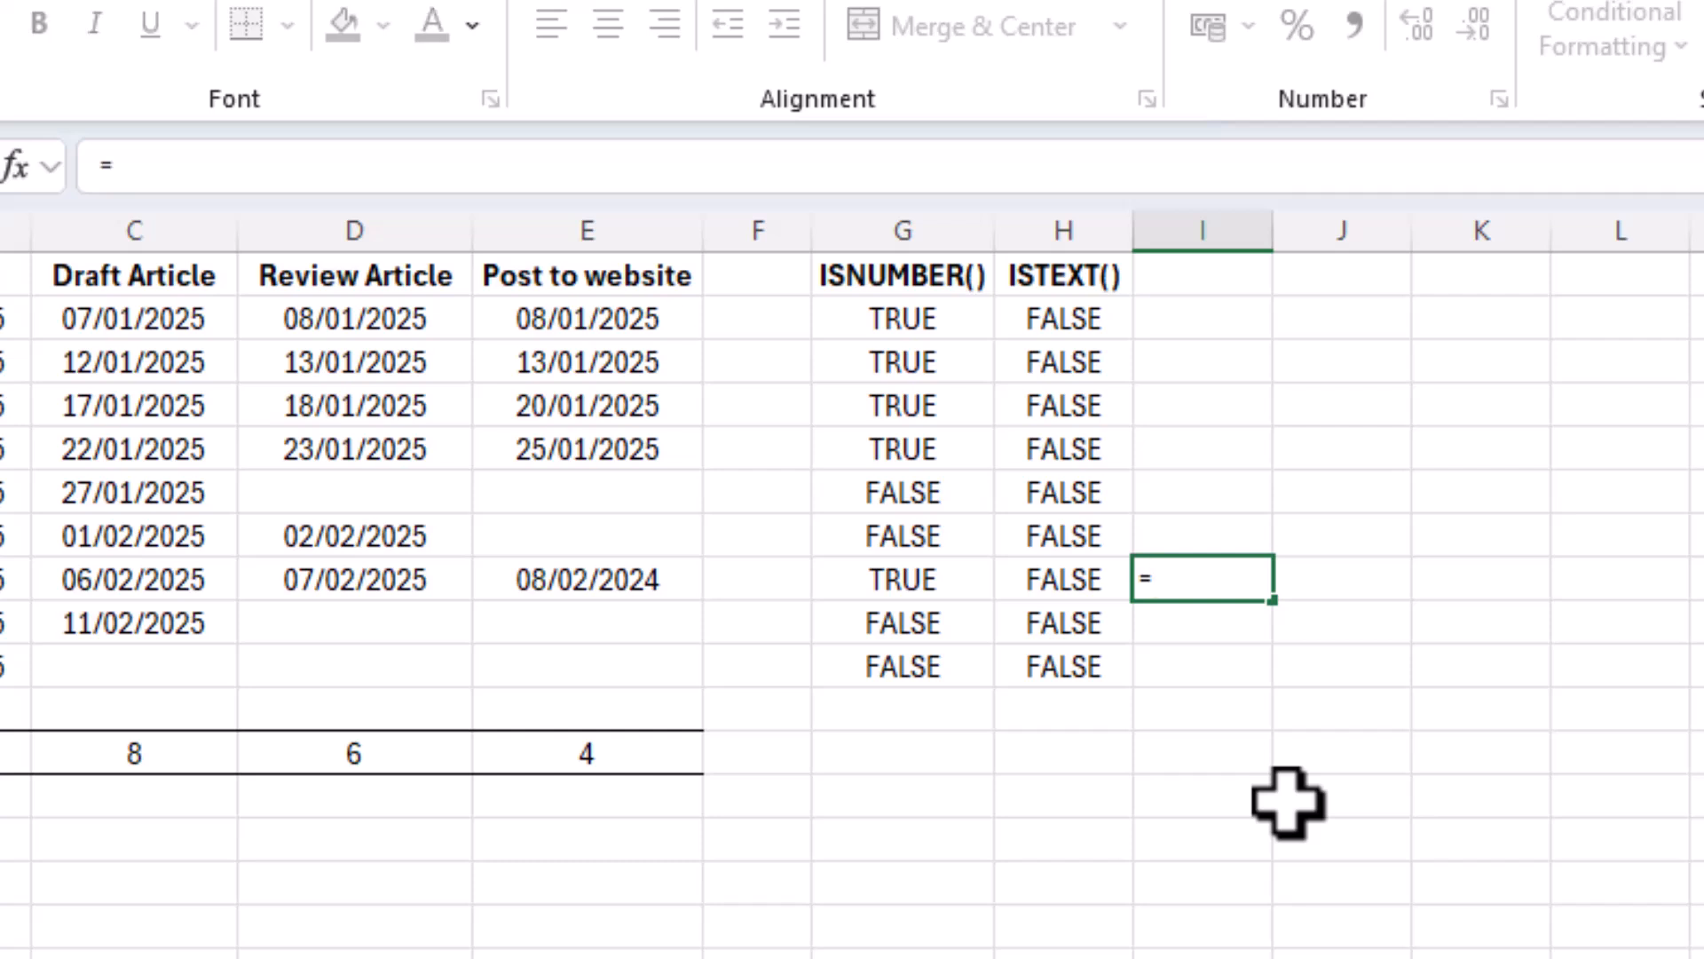
type("TODAY(")
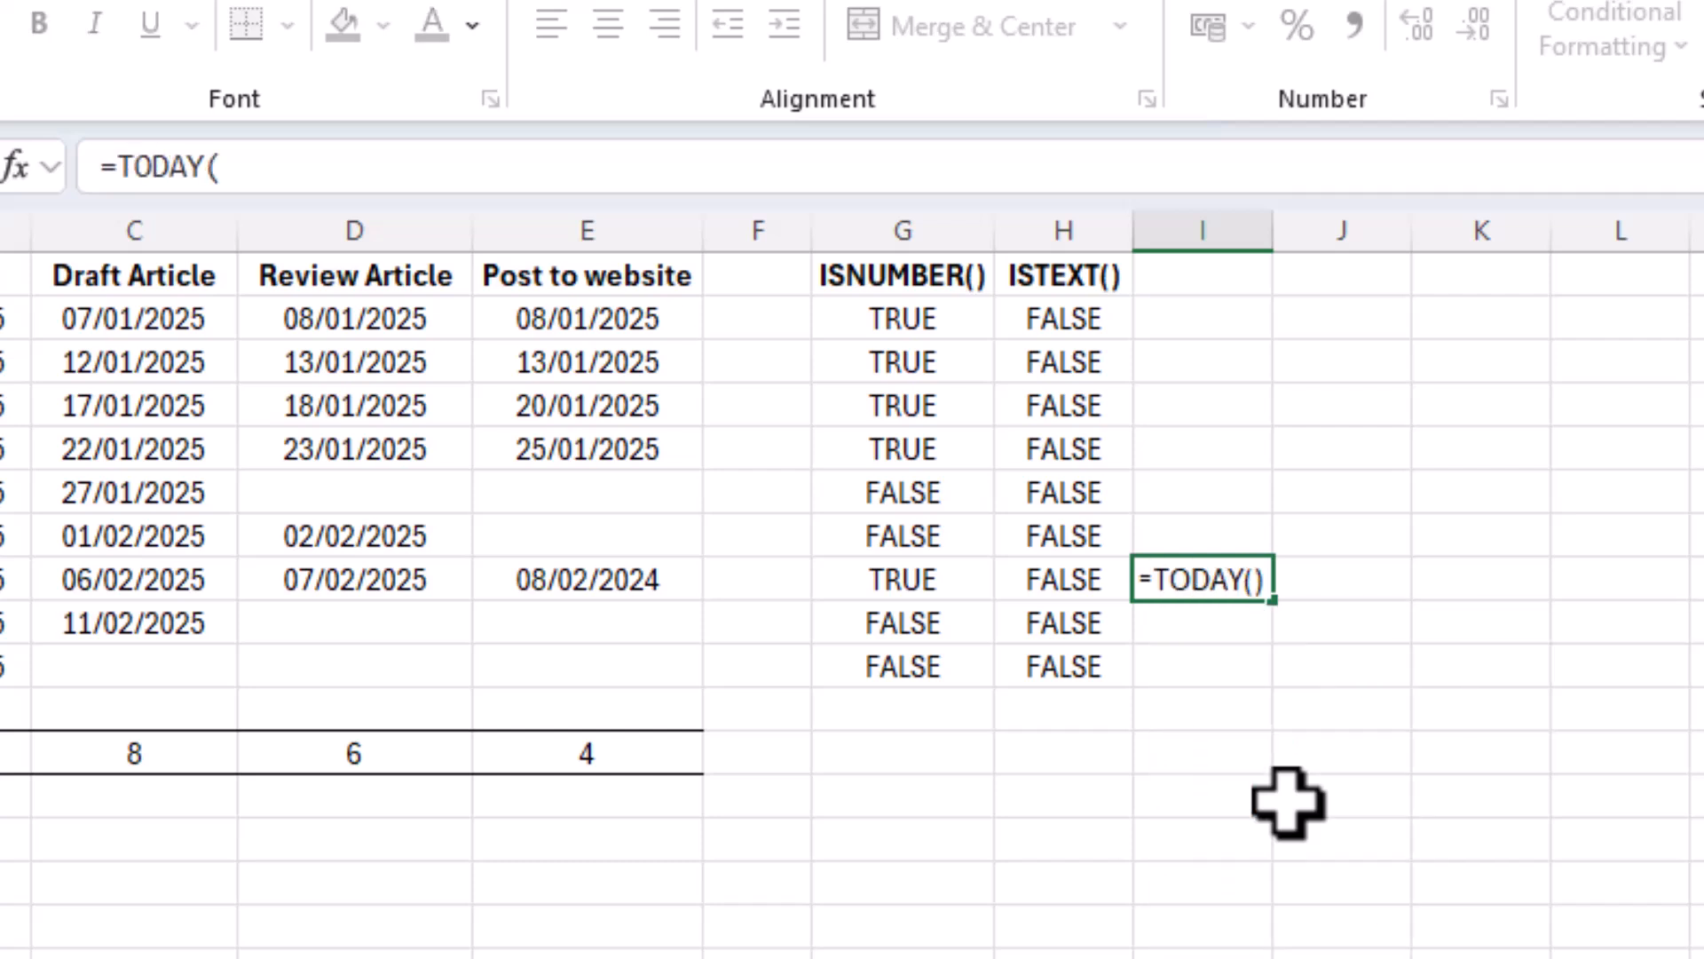
type(")-E8")
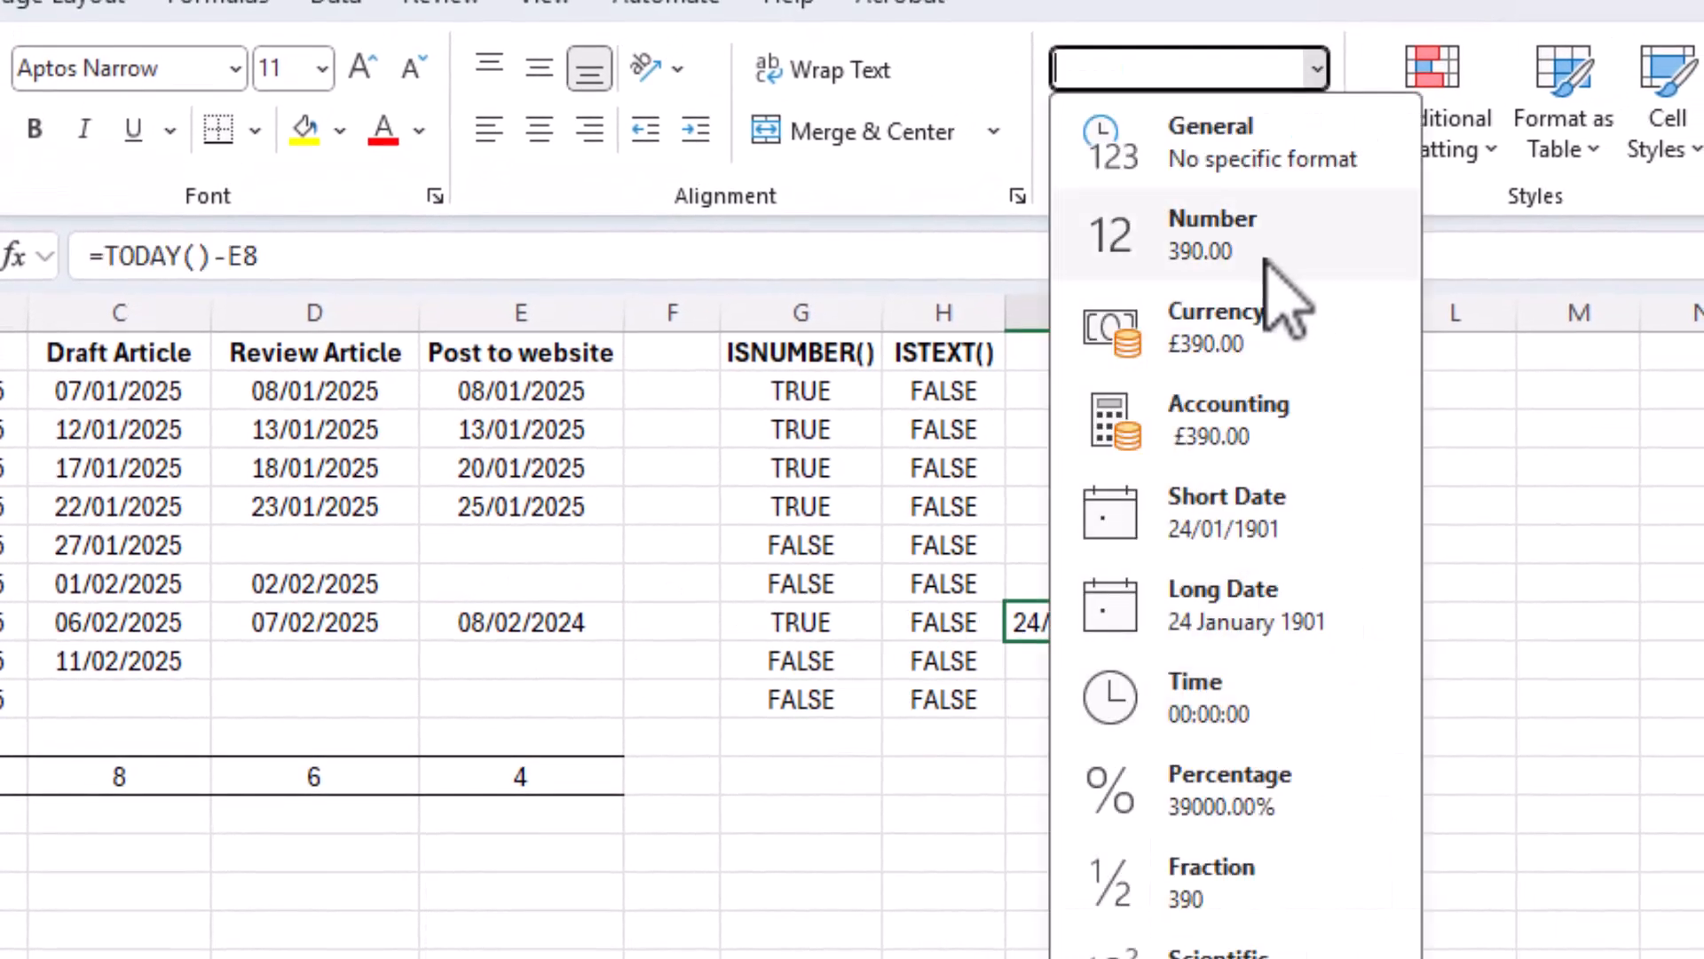
left_click(1212, 235)
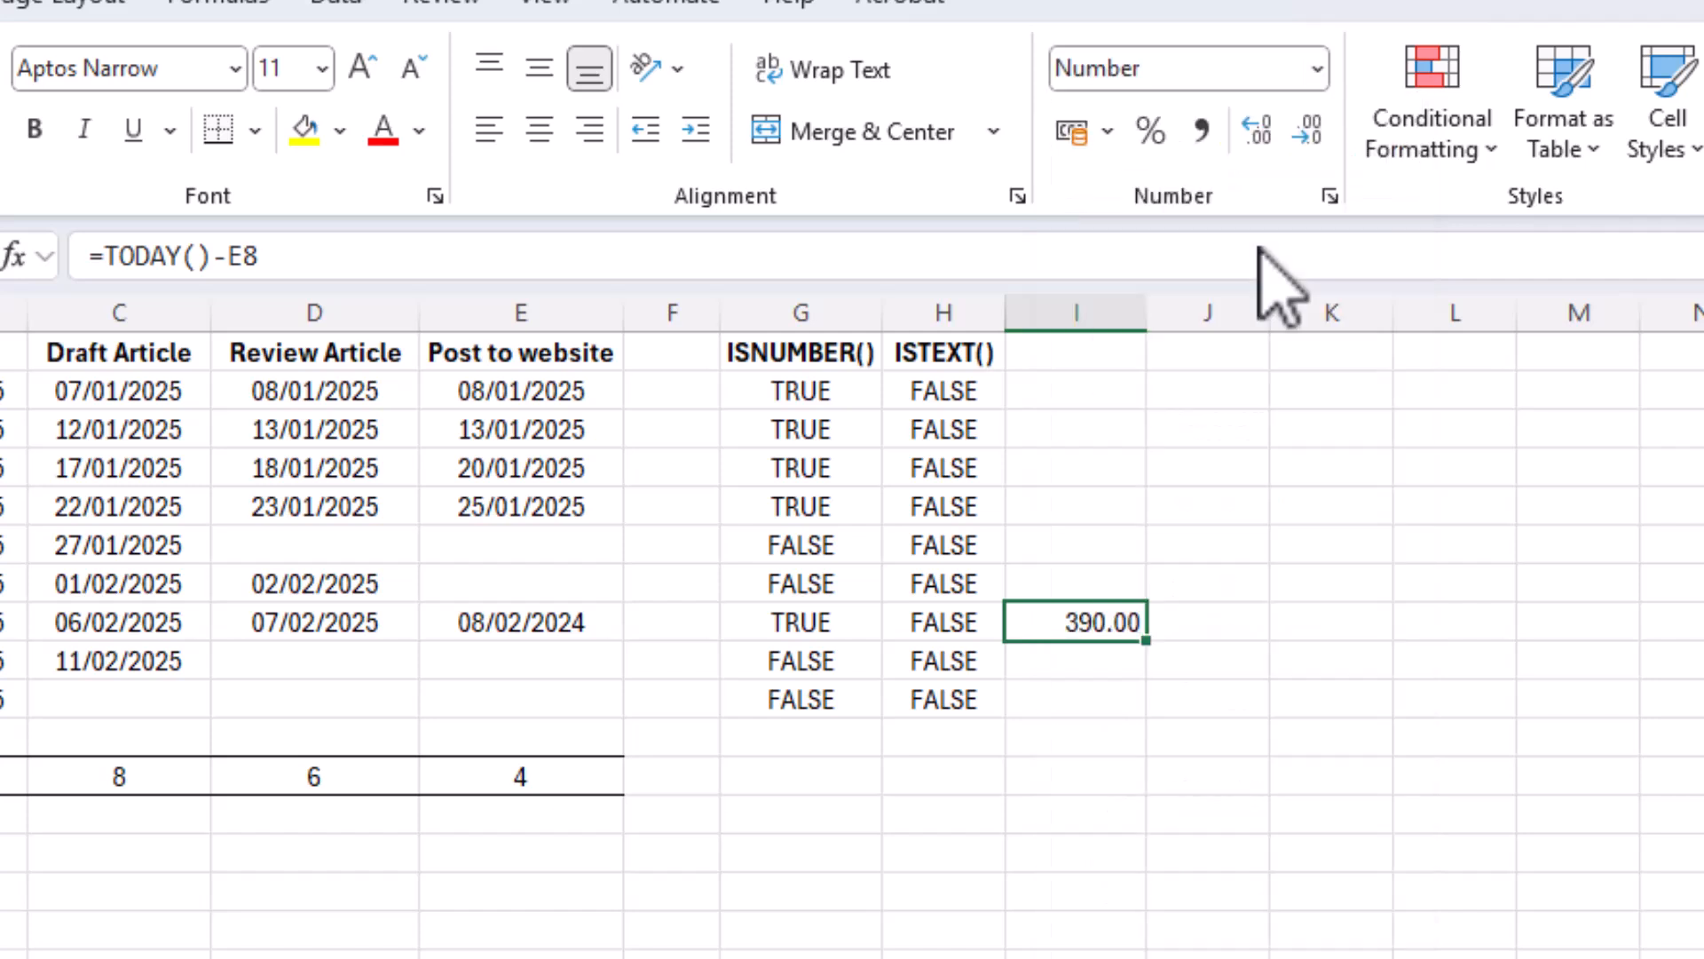